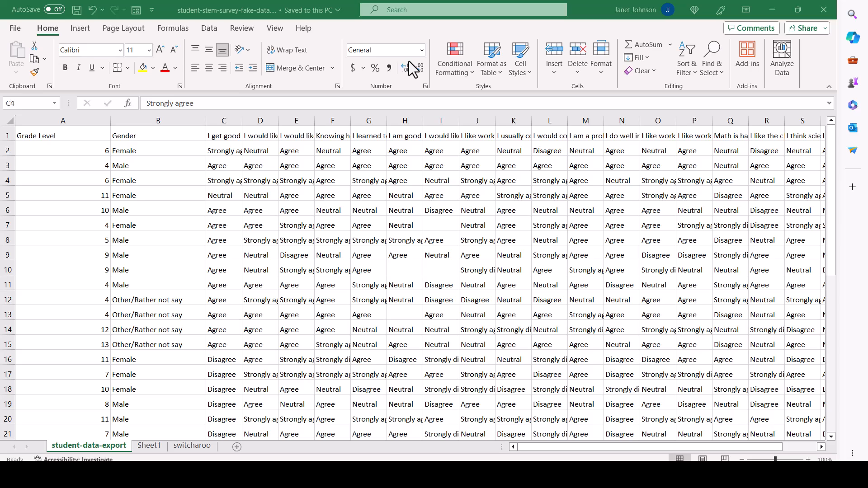
mouse_move(588, 291)
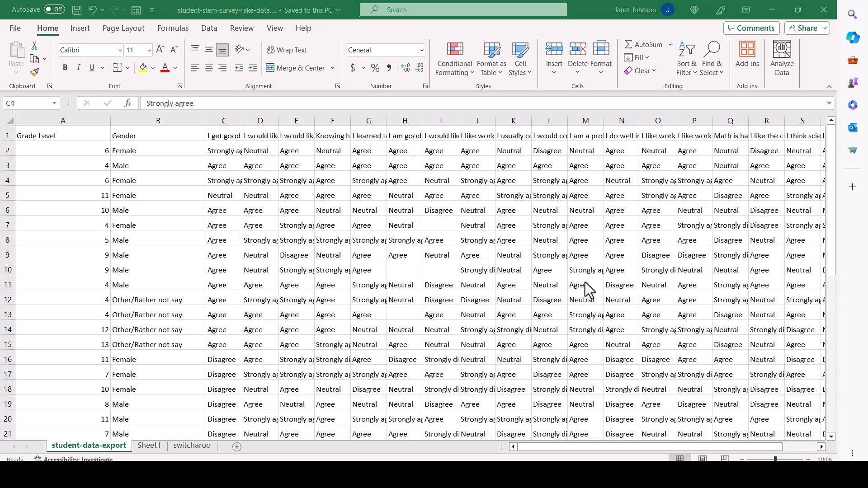
Step: Rename Sheet2 to 'recode' and begin an A1 formula linking to student-data-export
click(148, 445)
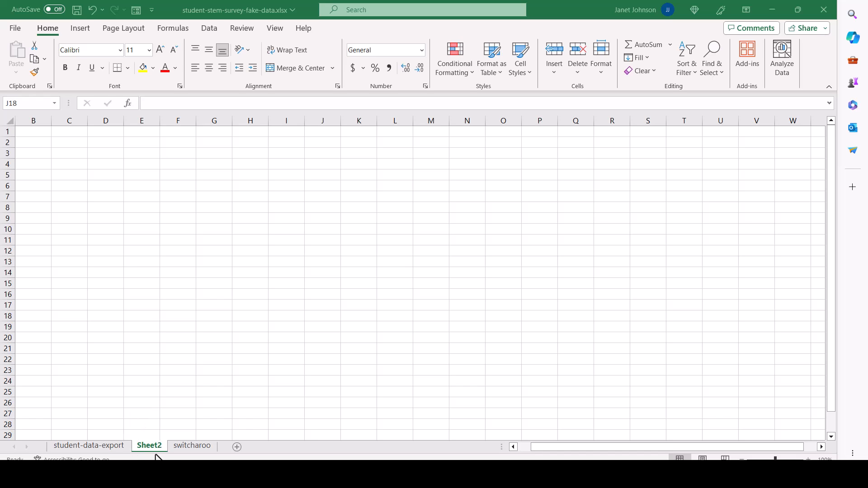
click(322, 315)
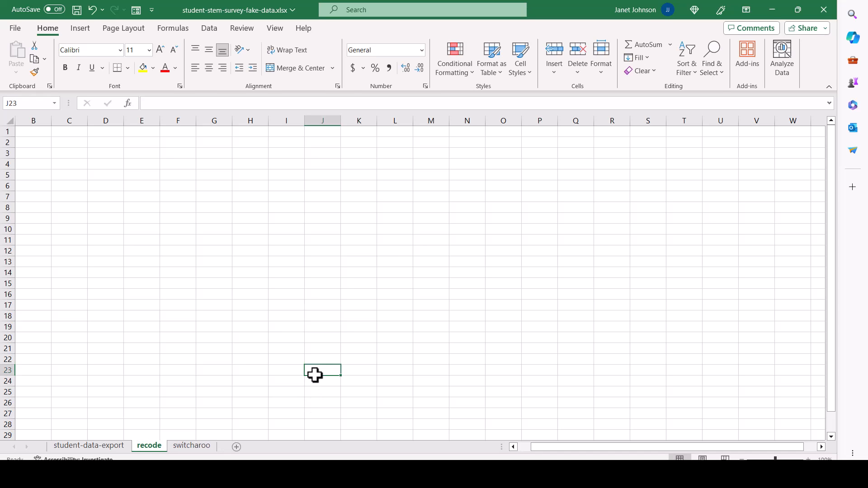
mouse_move(7, 76)
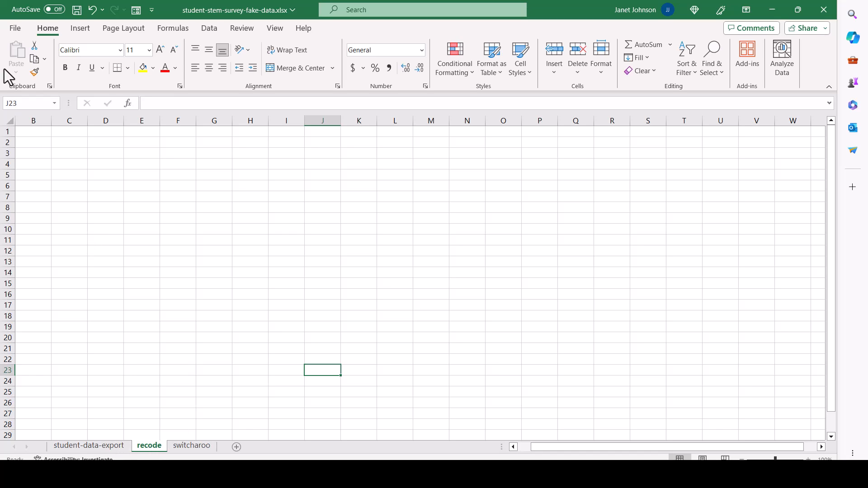
key(ctrl+Home)
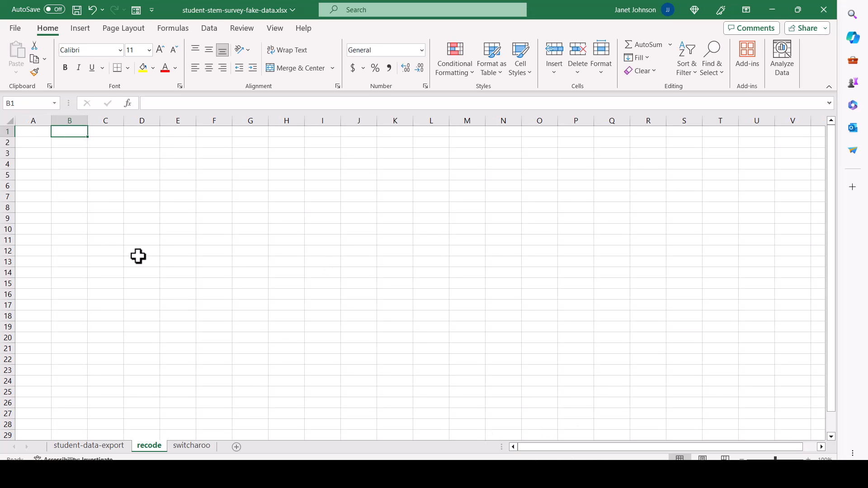
click(32, 131)
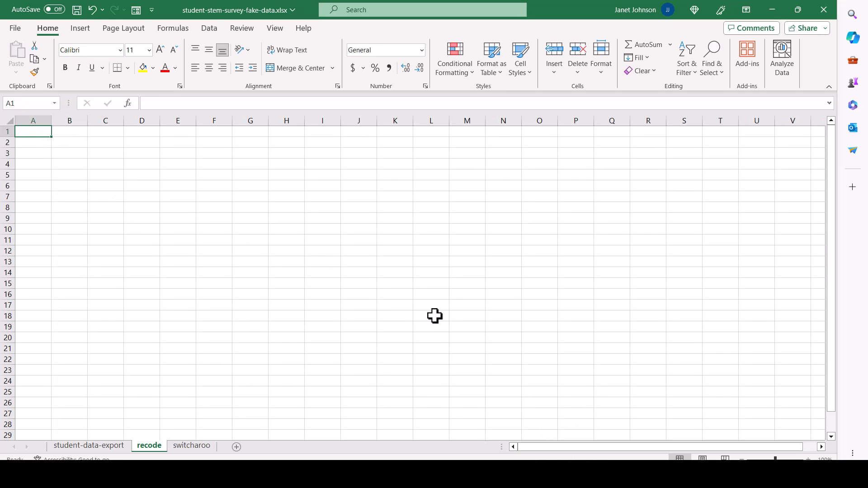
text(='student-data-export'!A1)
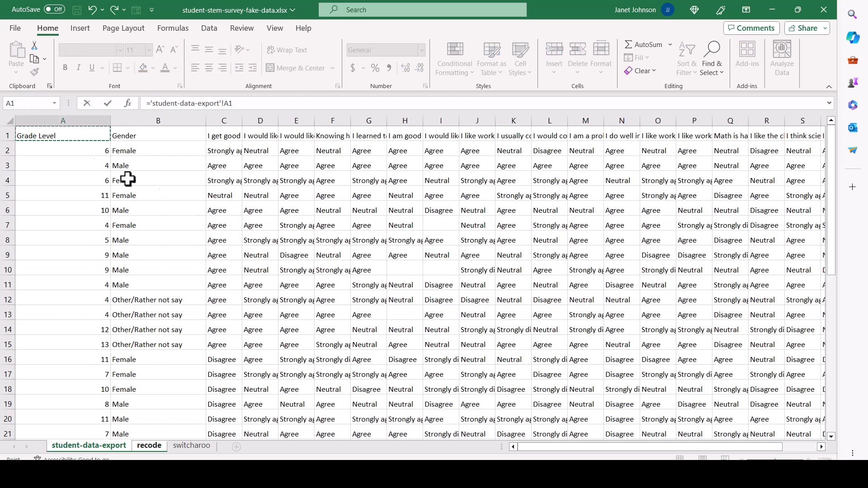
Step: Link A1 to the Grade Level heading and fill the links down column A and across row 1
click(148, 446)
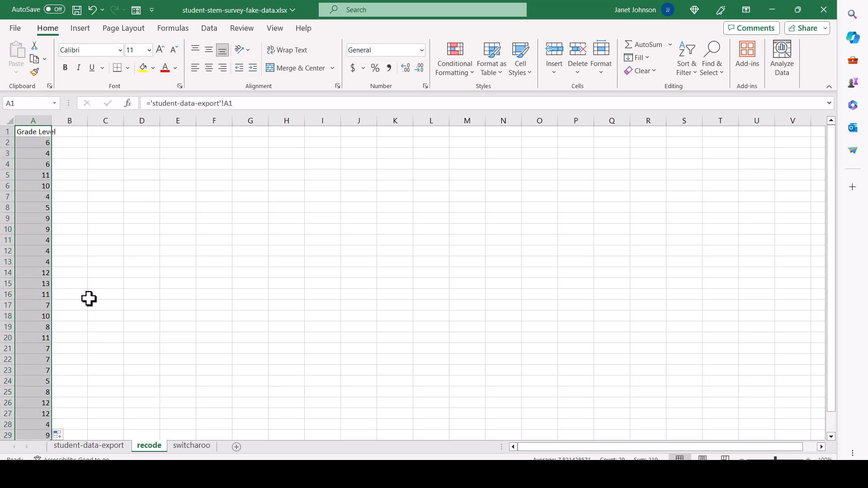
scroll(down, 3)
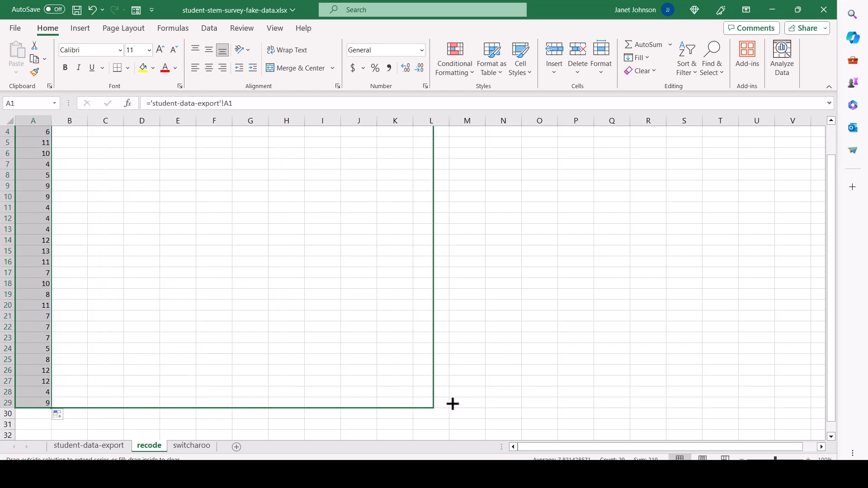
drag(431, 403, 307, 403)
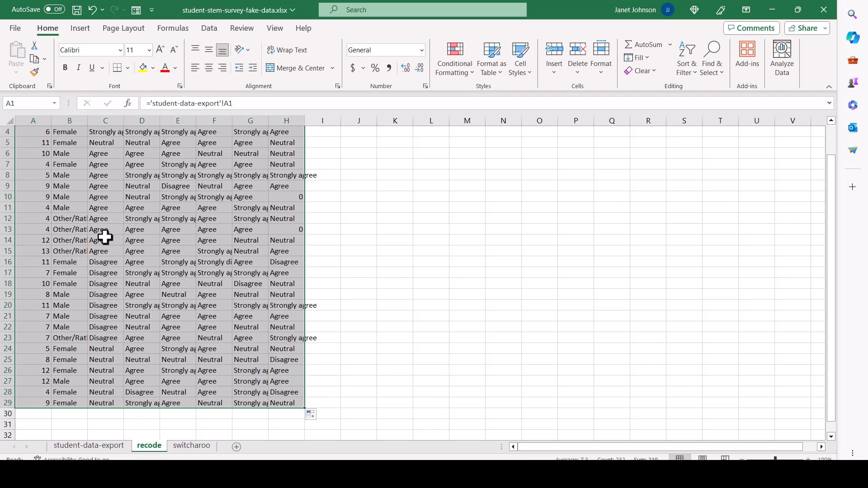
mouse_move(111, 146)
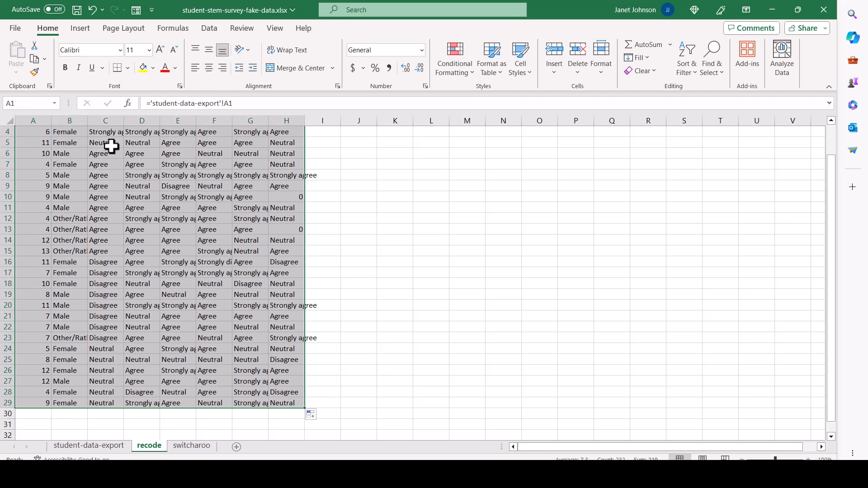
mouse_move(321, 400)
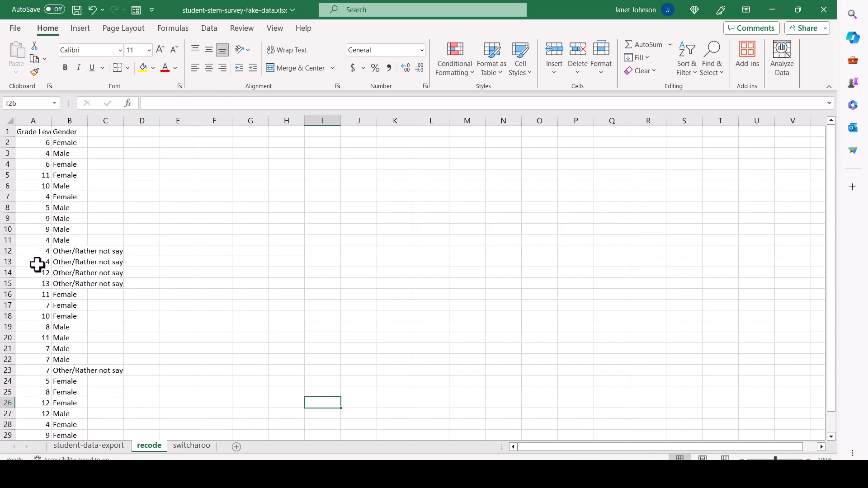
click(69, 131)
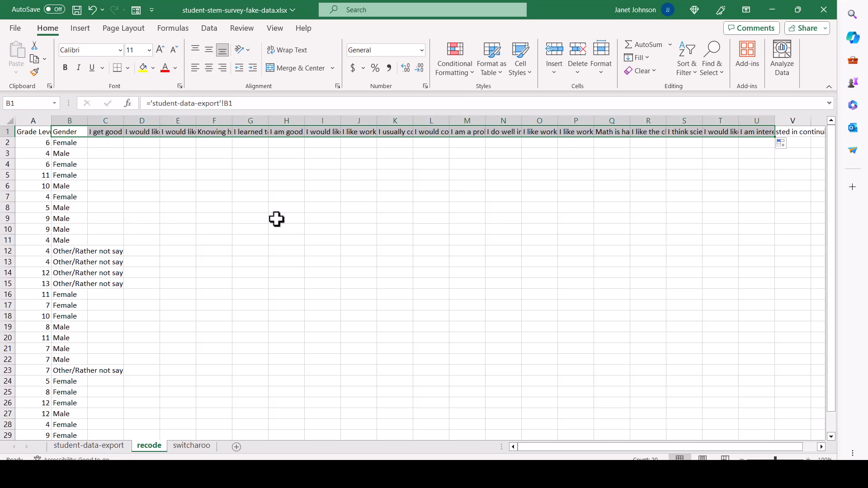
click(105, 143)
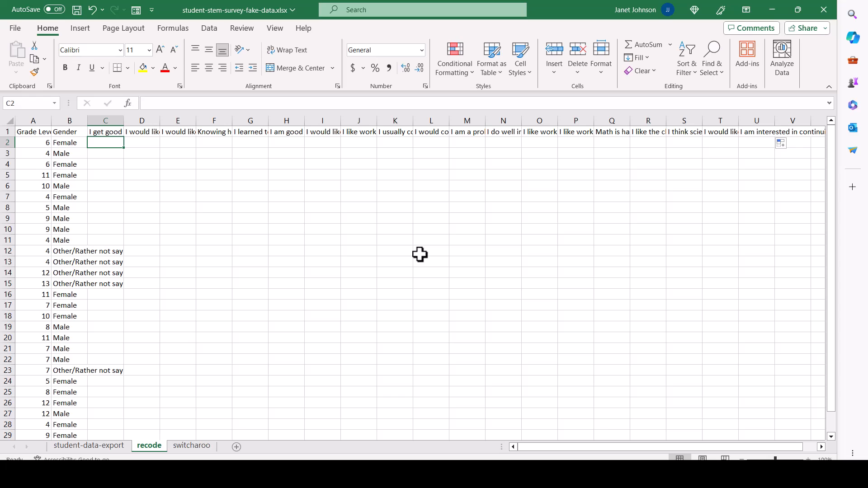
mouse_move(367, 104)
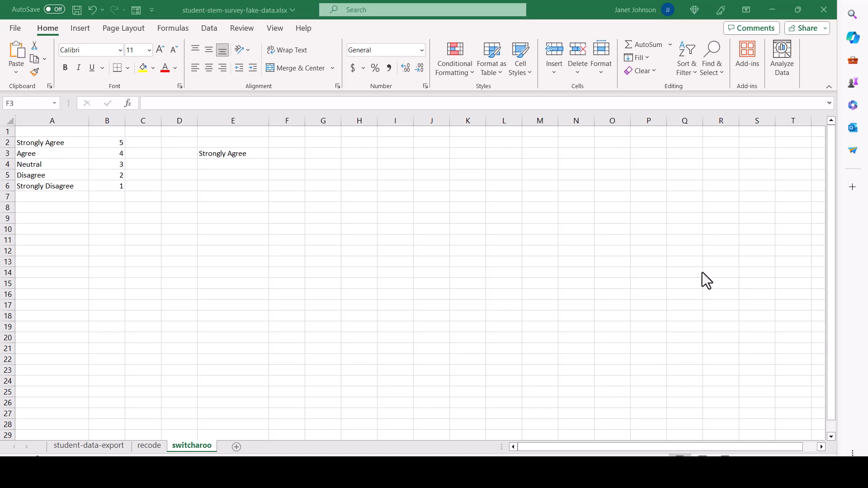
mouse_move(190, 332)
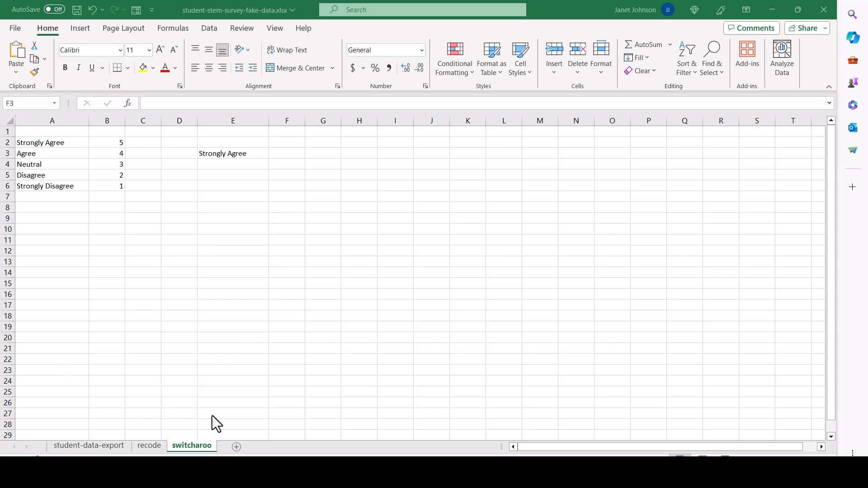
mouse_move(27, 182)
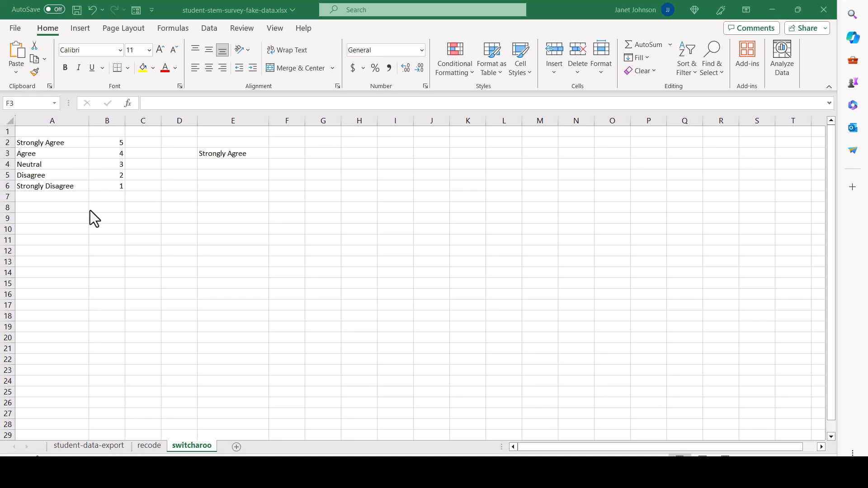
mouse_move(98, 219)
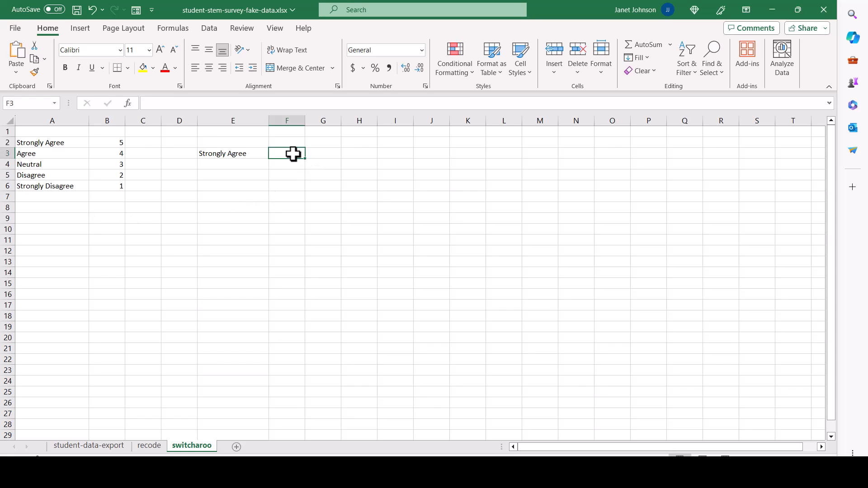
mouse_move(416, 181)
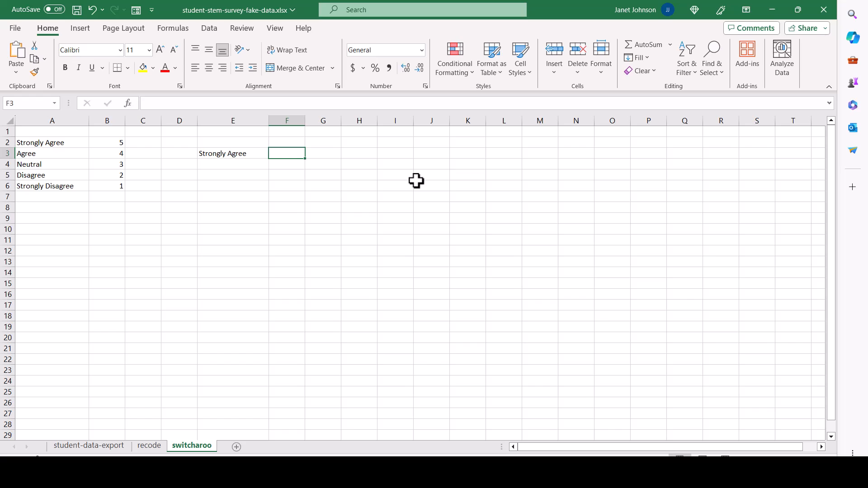
Step: In F3, start =SWITCH( testing E3, with Strongly Agree (A2) returning 5 (B2)
text(=)
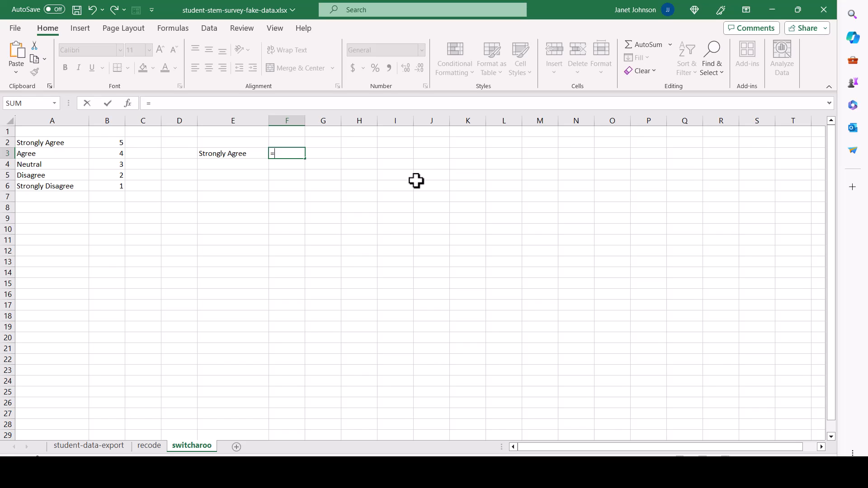
text(switch)
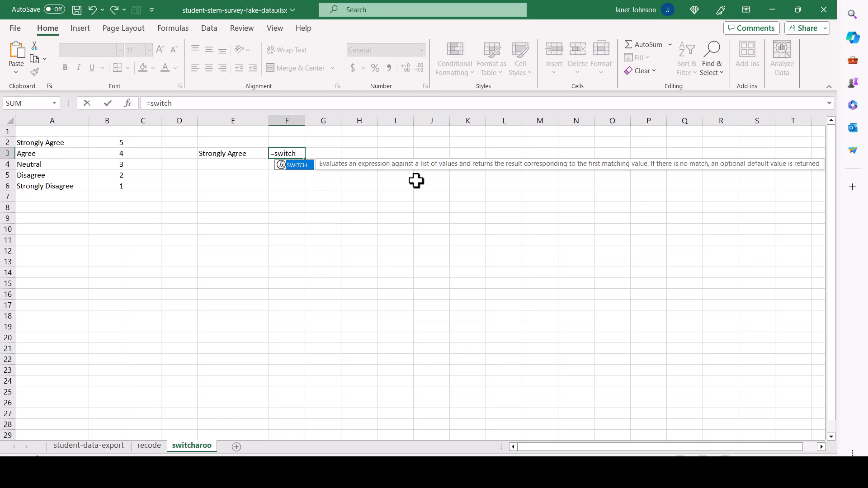
text(()
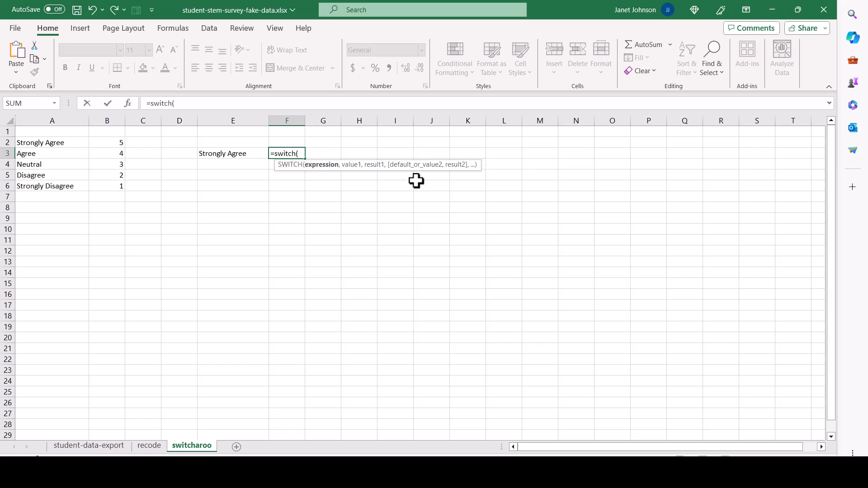
mouse_move(264, 177)
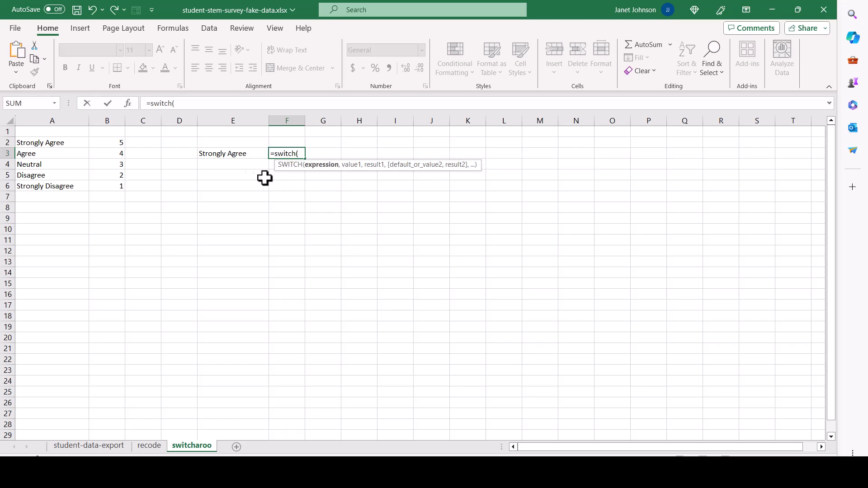
mouse_move(246, 154)
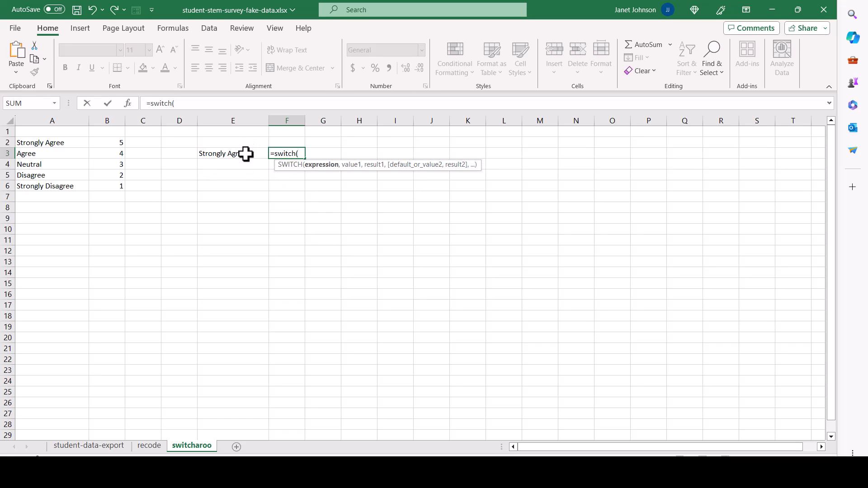
click(233, 153)
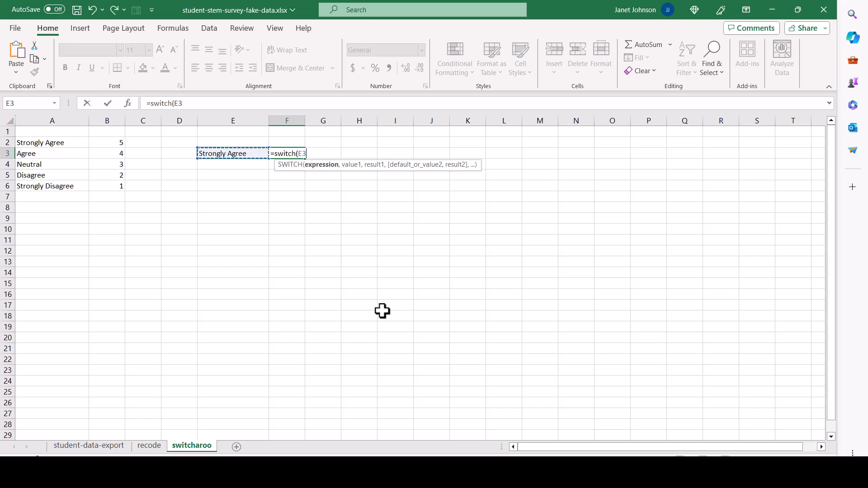
text(,)
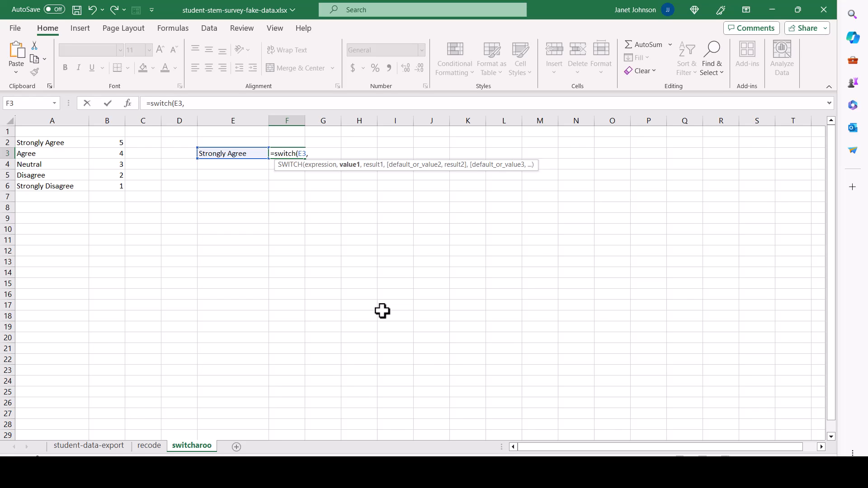
mouse_move(239, 154)
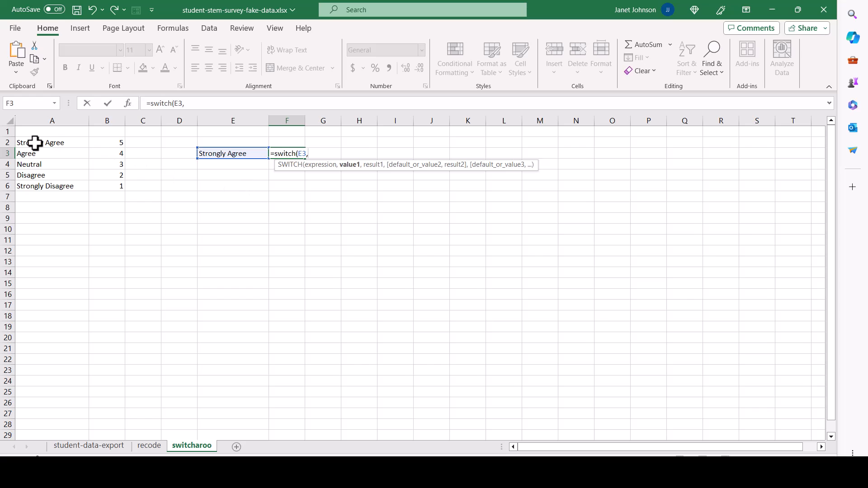
click(51, 142)
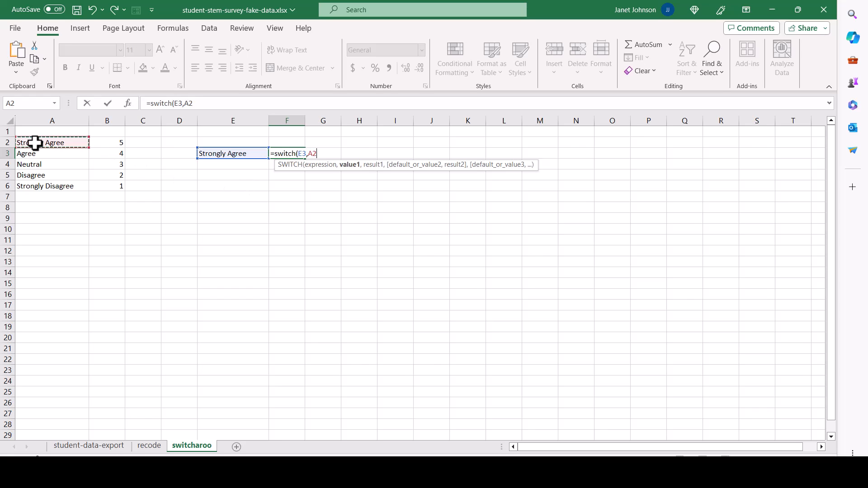
text(,)
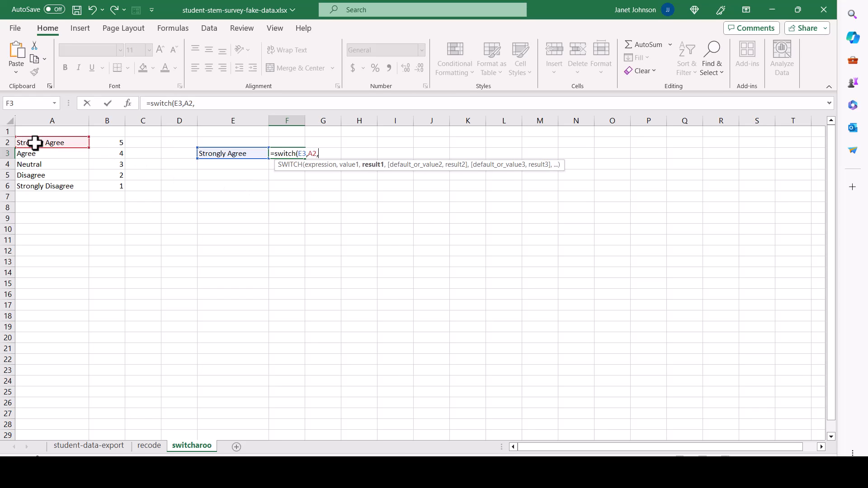
click(107, 143)
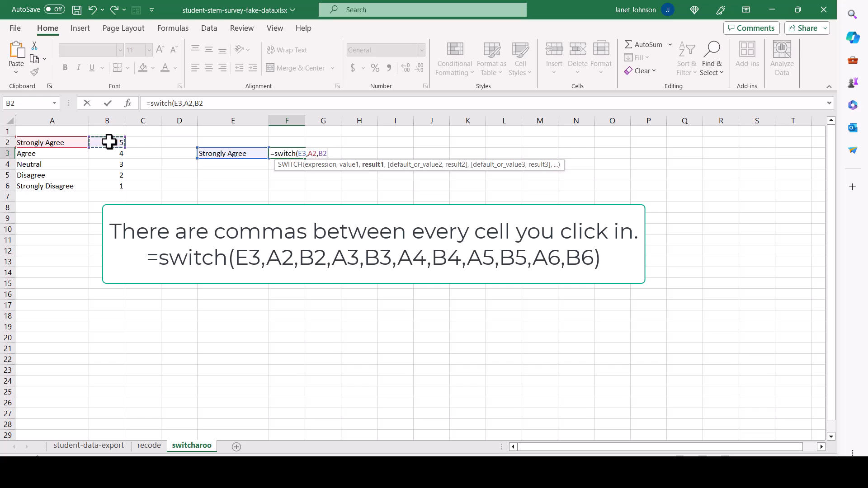
Step: Add the Agree, Neutral, Disagree and Strongly Disagree label-score pairs and finish F3's formula
text(,)
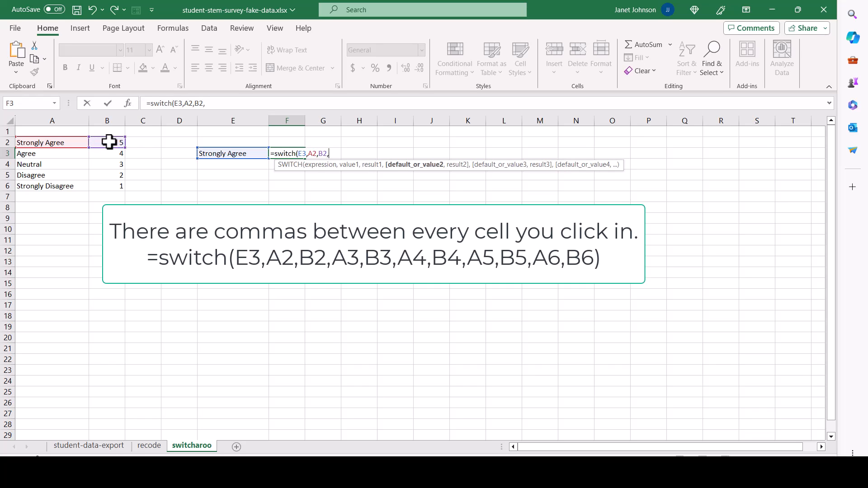
click(52, 153)
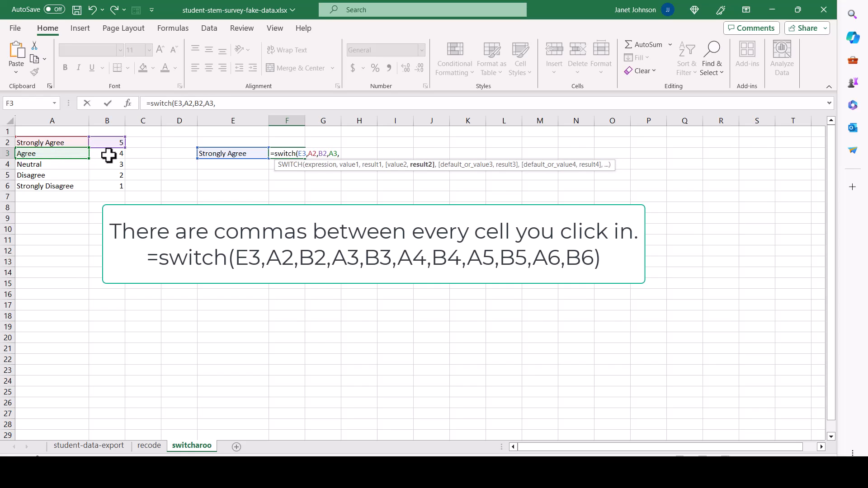
click(106, 153)
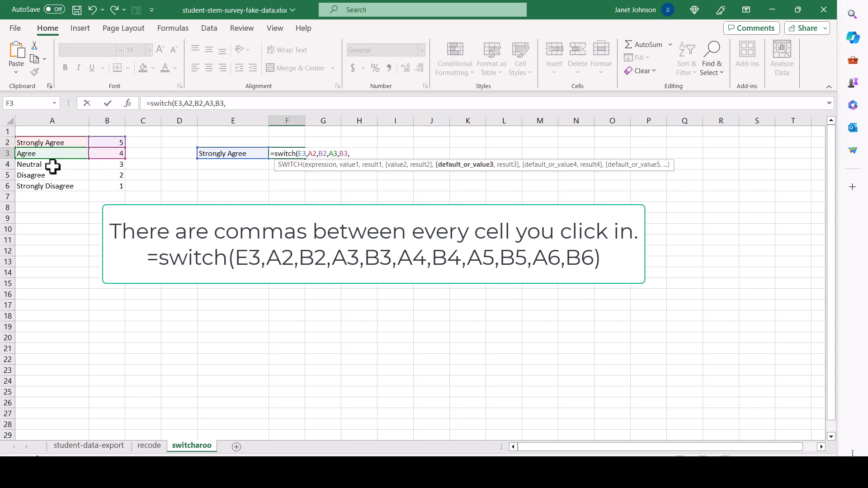
click(107, 163)
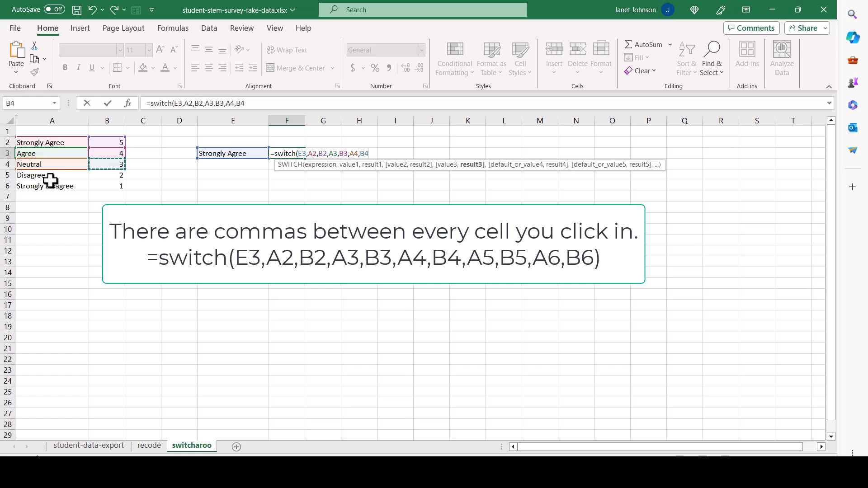
click(52, 175)
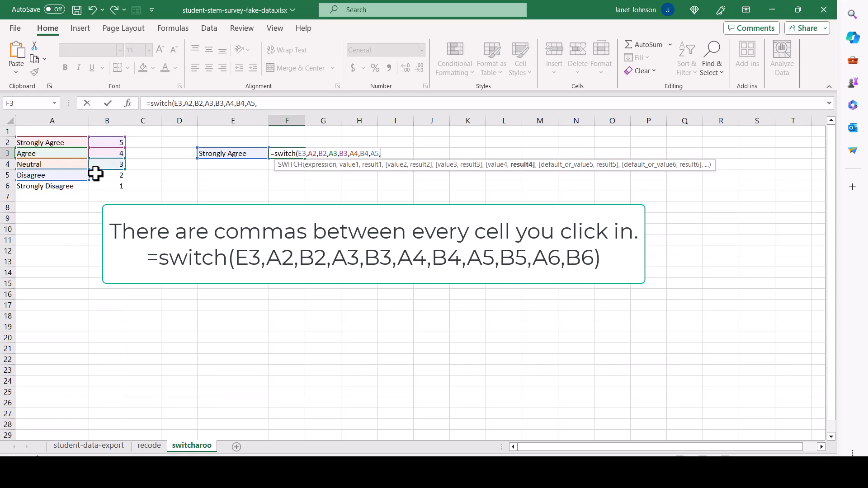
click(39, 185)
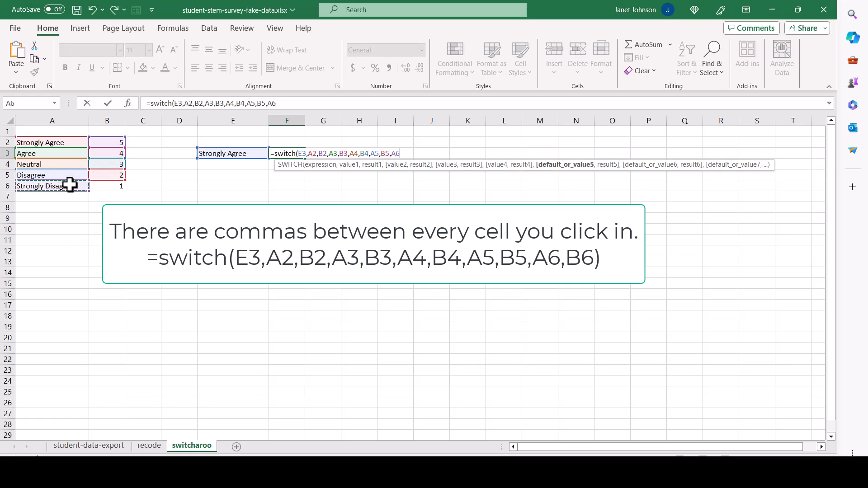
click(107, 186)
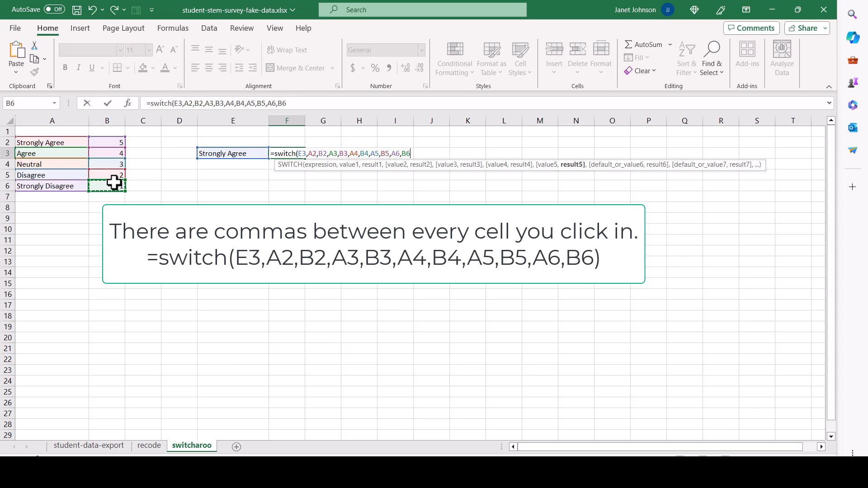
key(enter)
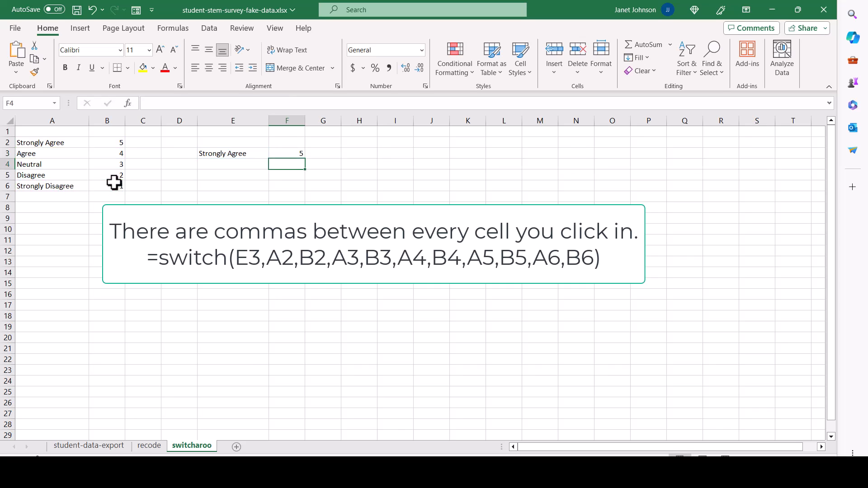
Step: Enter Agree, then Disagree in E3 to test the results, then reopen F3's formula
click(232, 153)
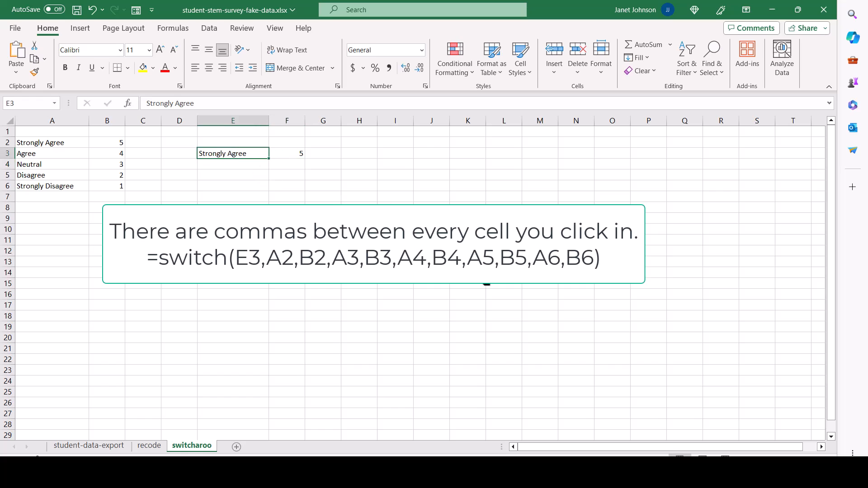
mouse_move(375, 196)
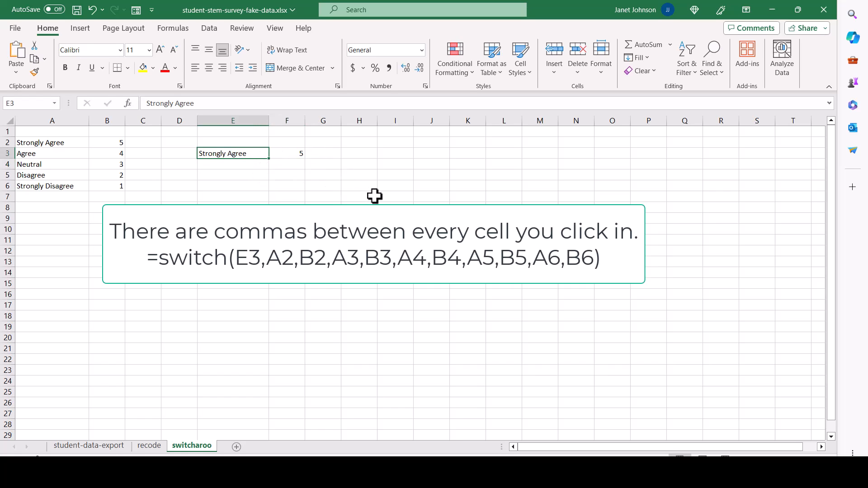
text(Agree)
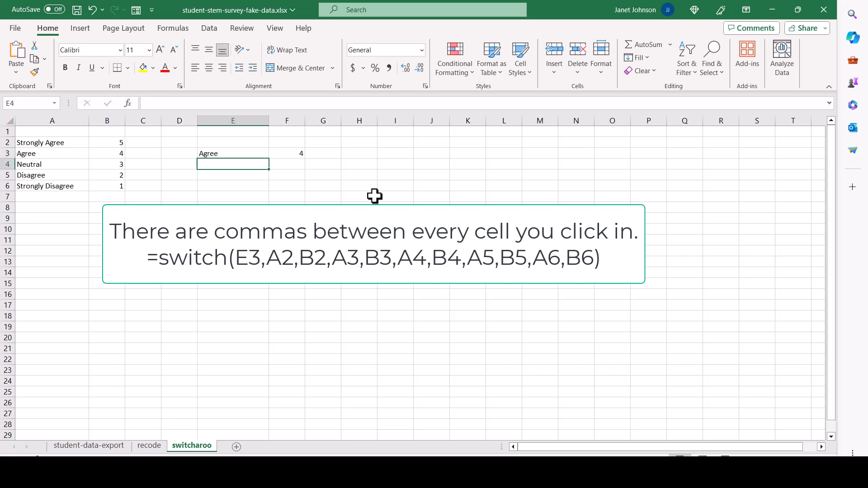
mouse_move(259, 165)
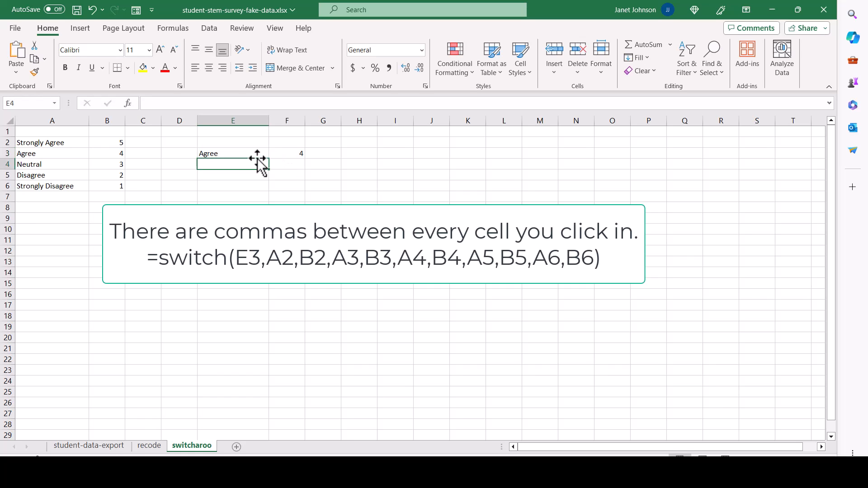
text(Disa)
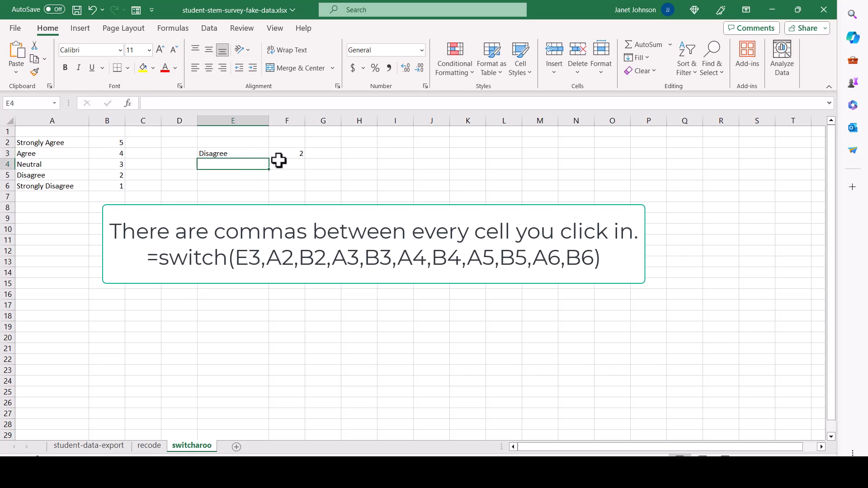
click(286, 153)
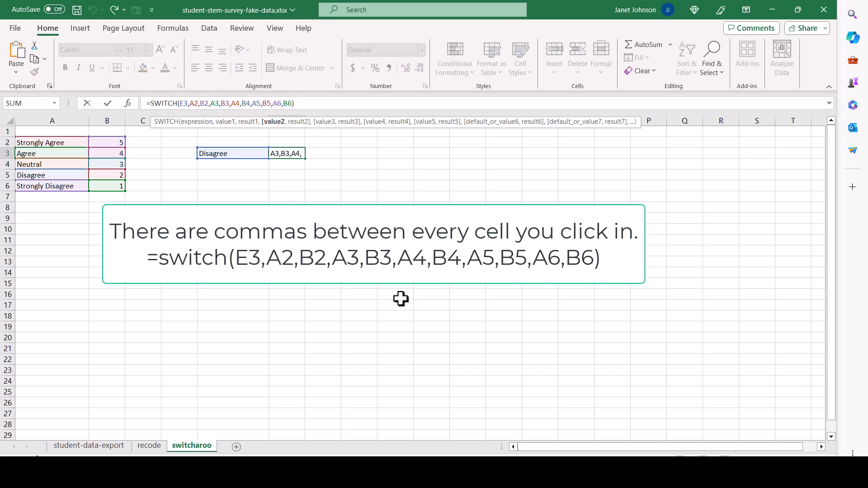
mouse_move(178, 108)
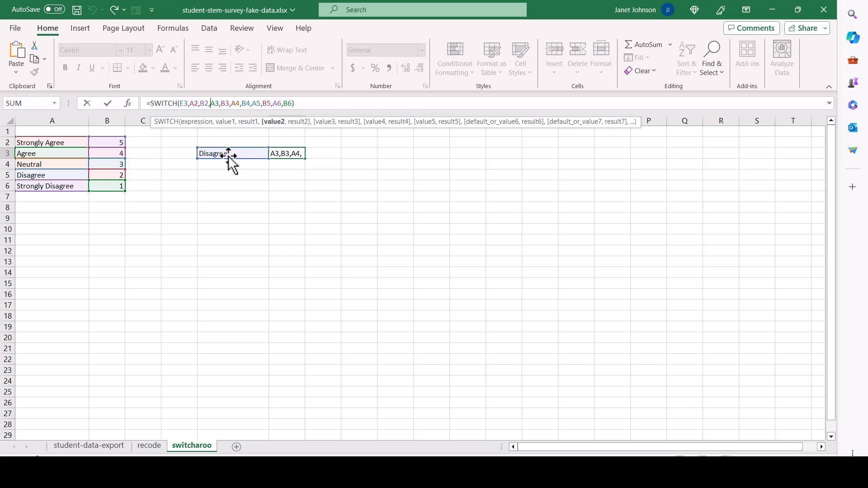
mouse_move(52, 142)
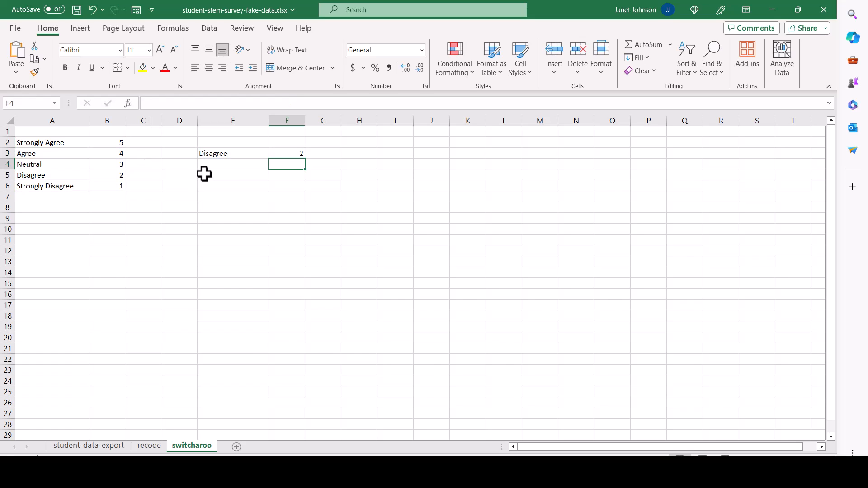
Step: Re-enter switcharoo scores as 1 (Strongly Agree) through 5 (Strongly Disagree), then return to recode
click(107, 142)
text(1)
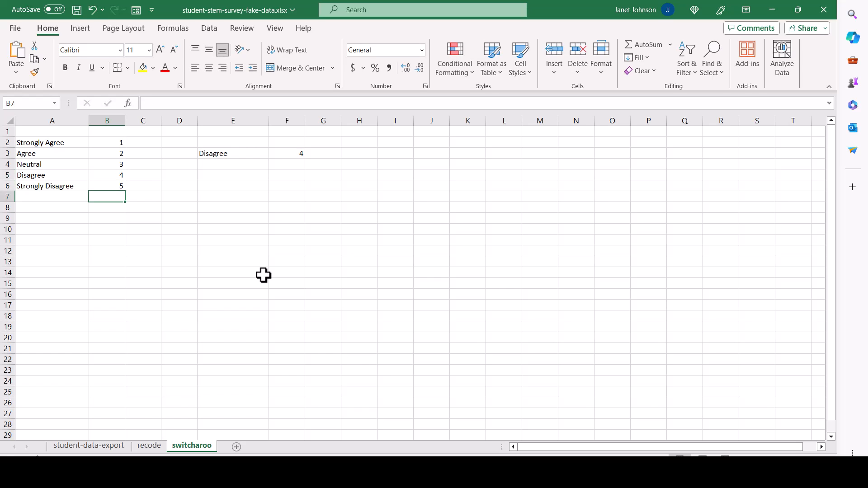
mouse_move(306, 161)
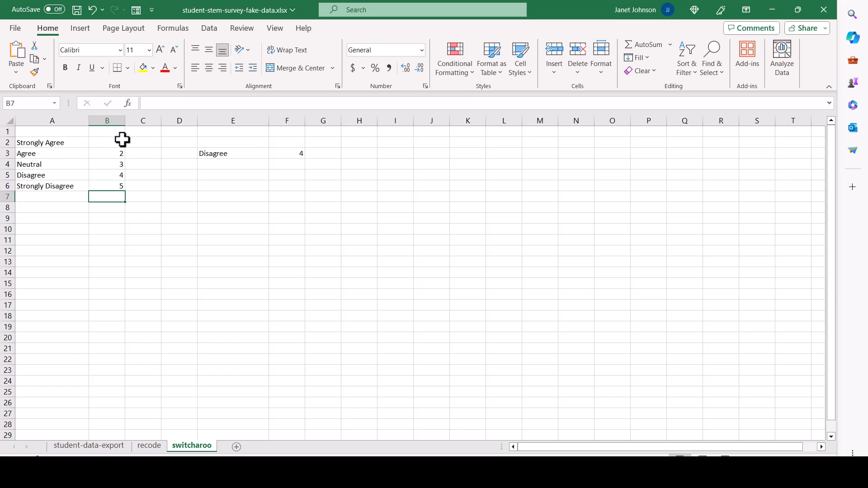
click(149, 446)
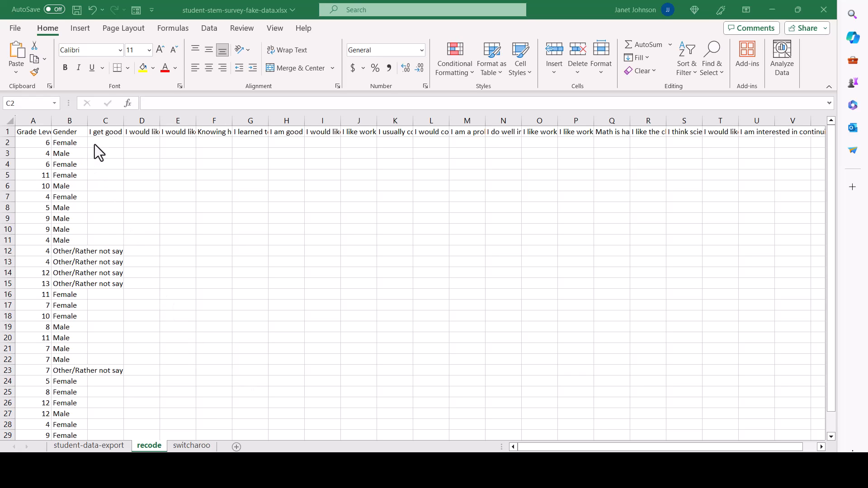
Step: Type =SWITCH( in recode C2 testing student-data-export C2, then bring up switcharoo
click(105, 142)
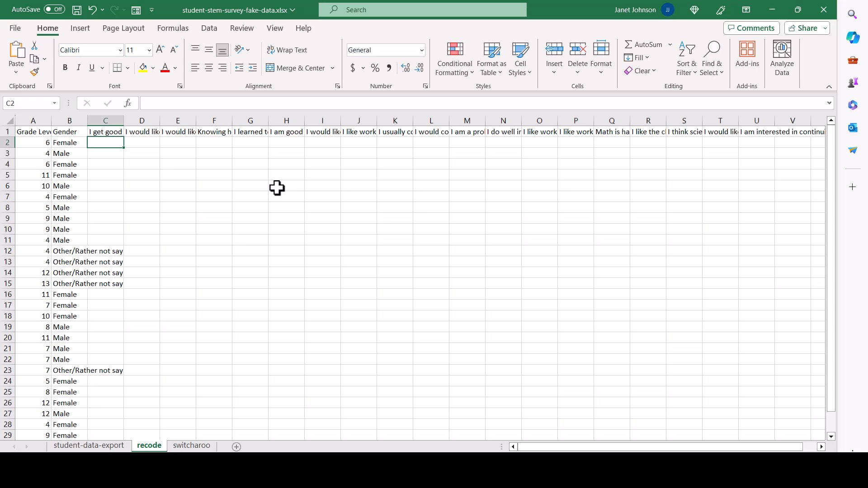
text(=SW)
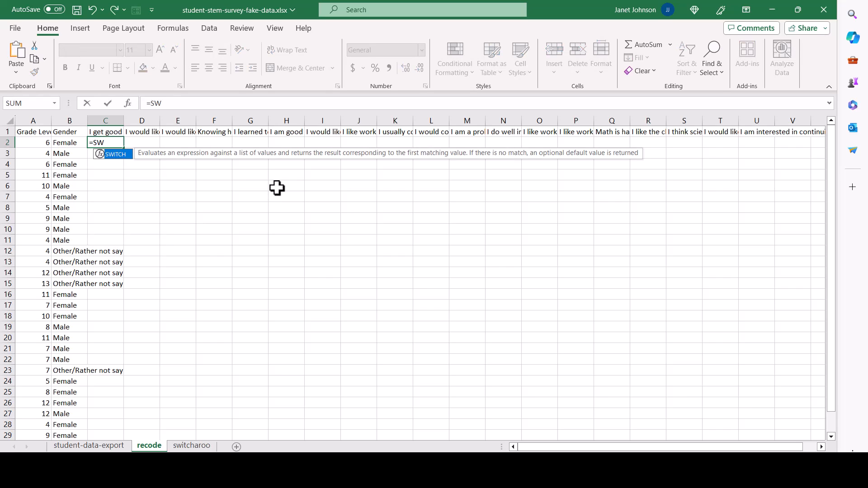
text(ITCH()
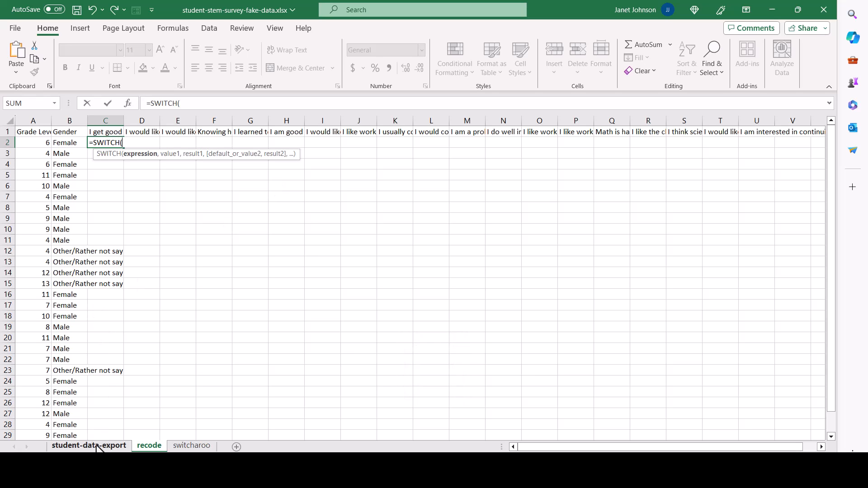
click(89, 446)
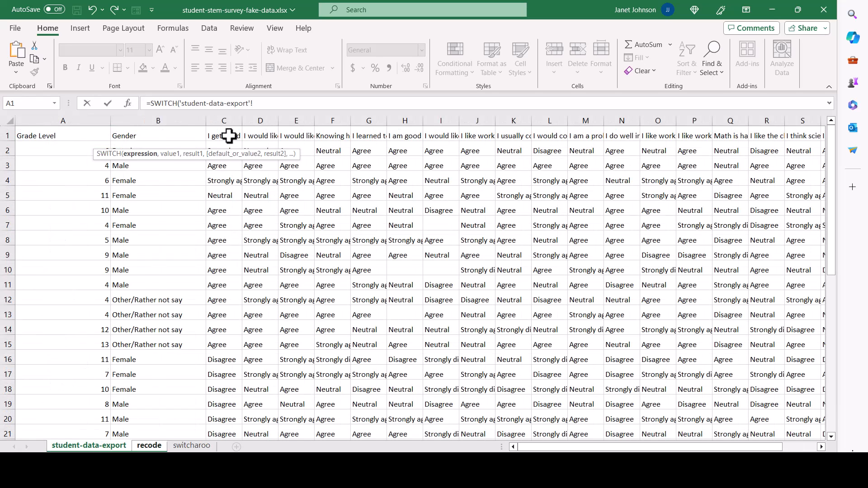
click(224, 150)
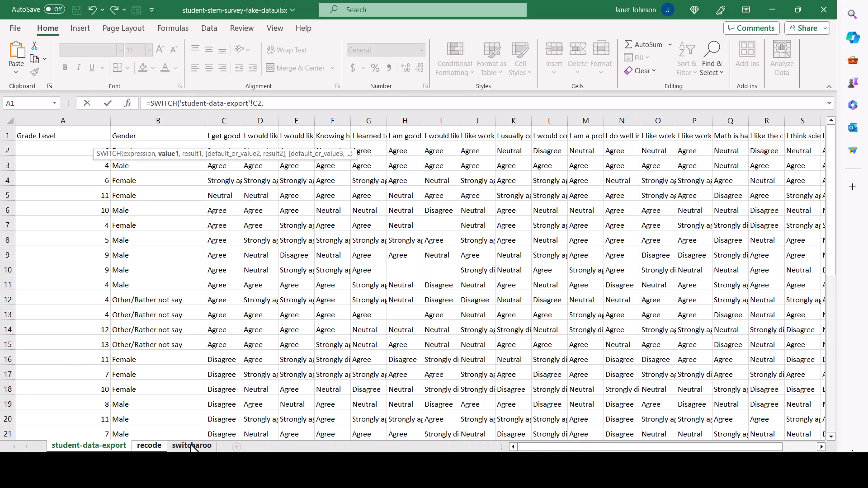
click(191, 446)
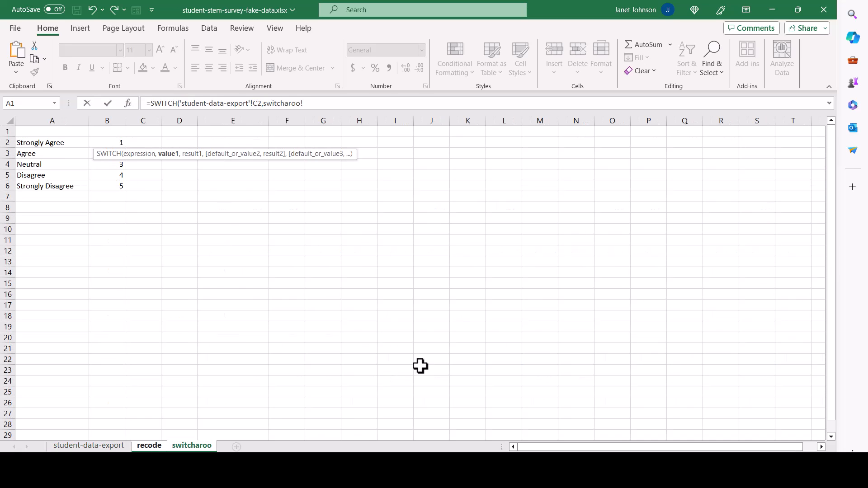
mouse_move(101, 146)
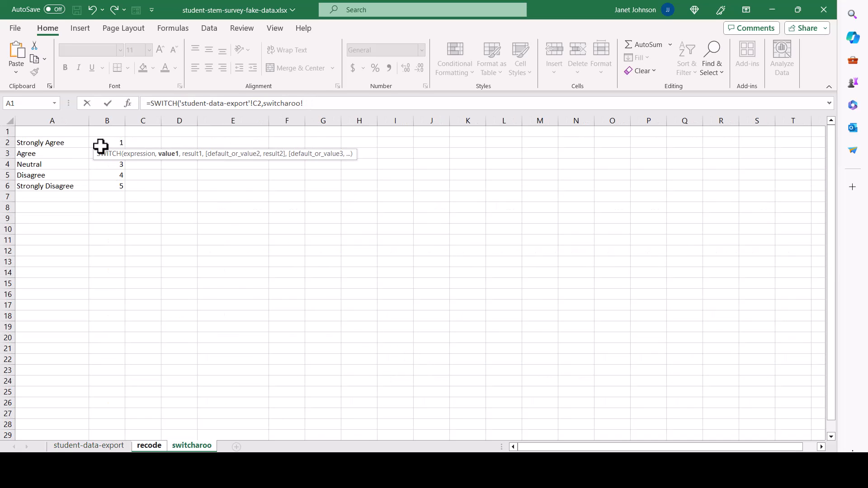
Step: Add absolute references for the Strongly Agree and Agree label-score pairs ($A$2:$B$3)
click(52, 142)
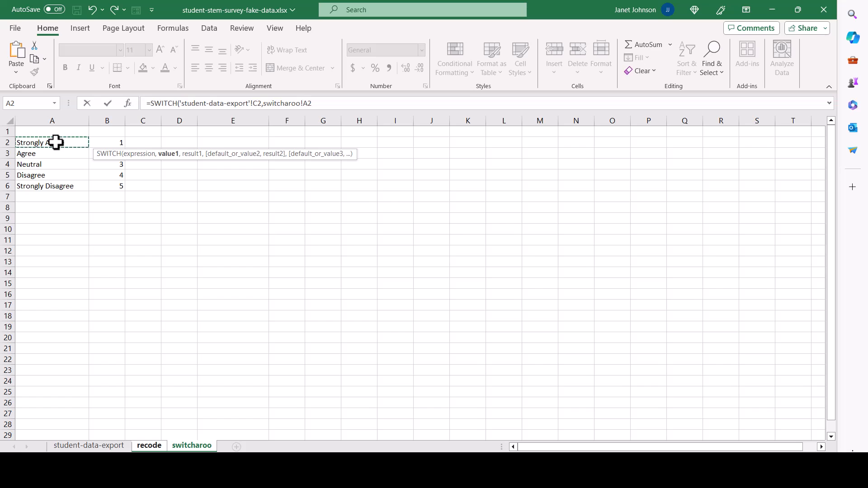
key(f4)
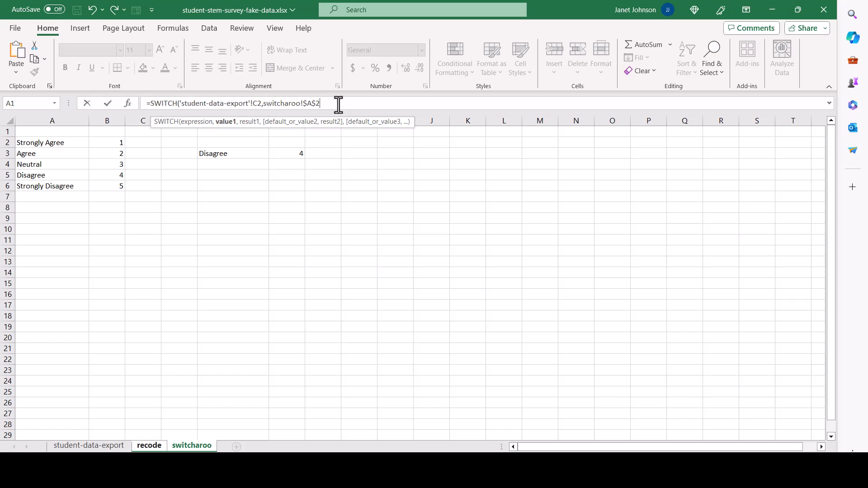
text(,)
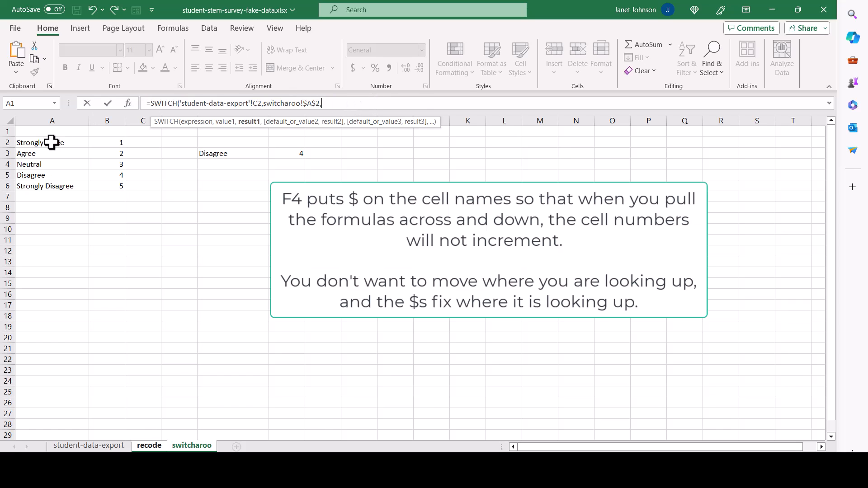
click(107, 142)
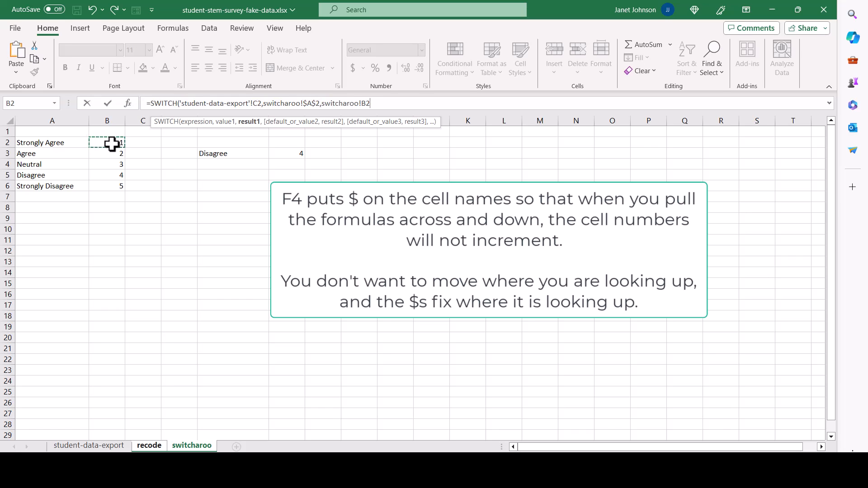
key(f4)
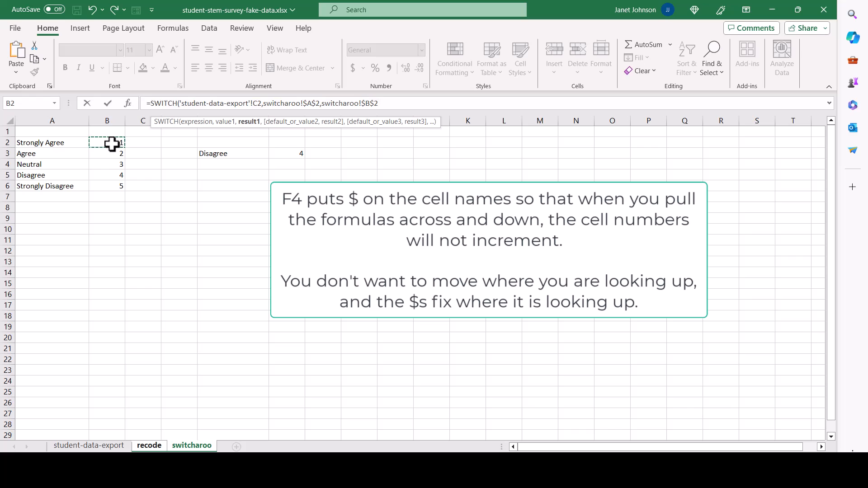
click(51, 153)
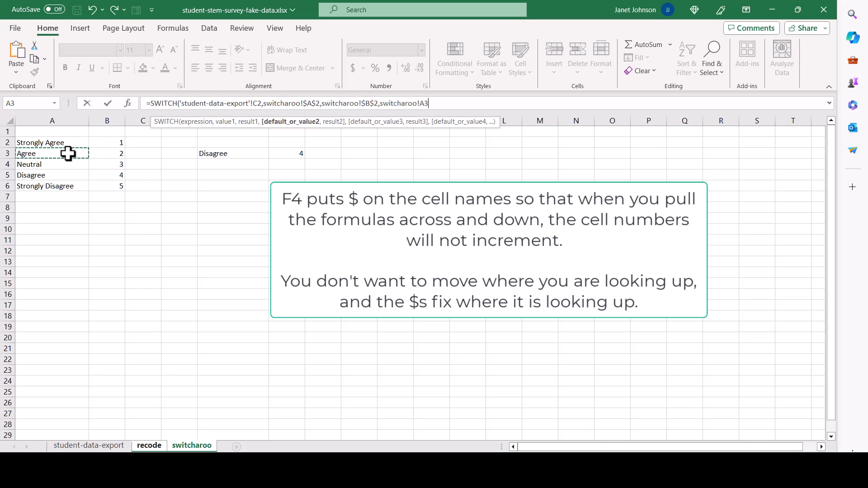
key(f4)
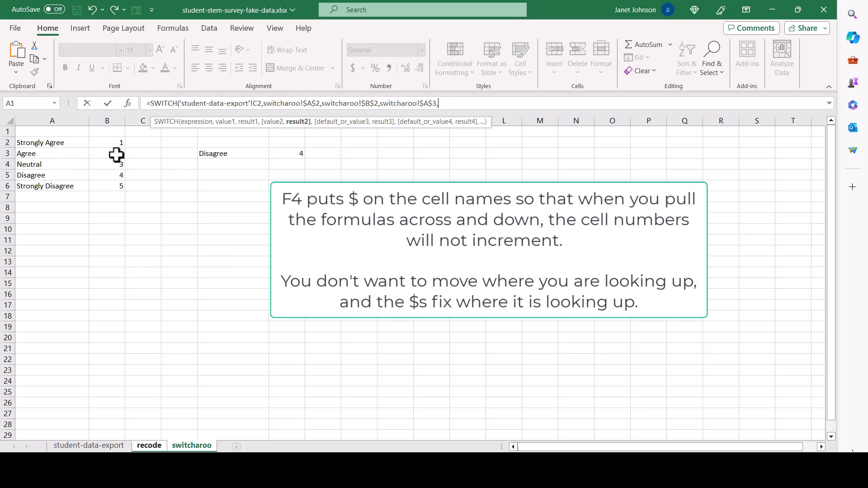
click(107, 153)
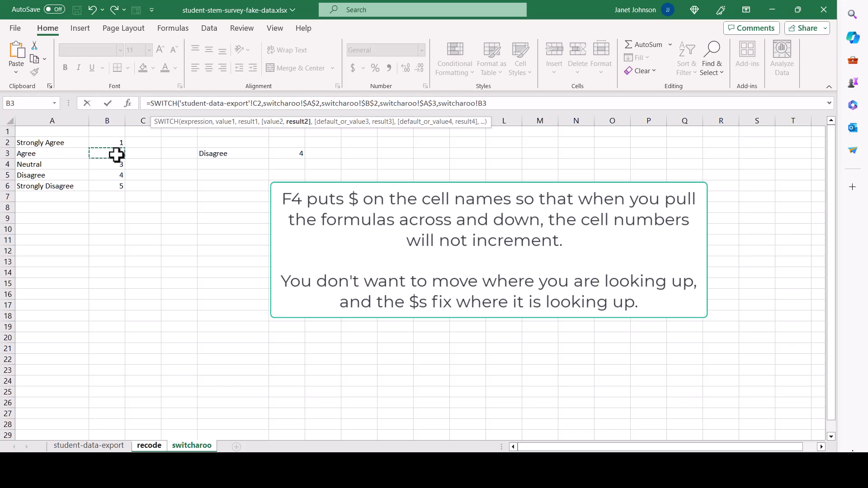
key(f4)
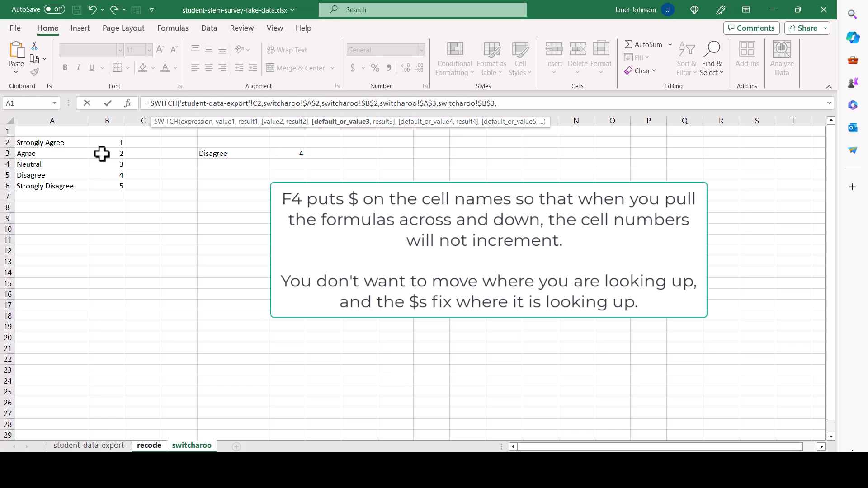
Step: Add locked Neutral, Disagree and Strongly Disagree pairs to complete the C2 formula
click(52, 164)
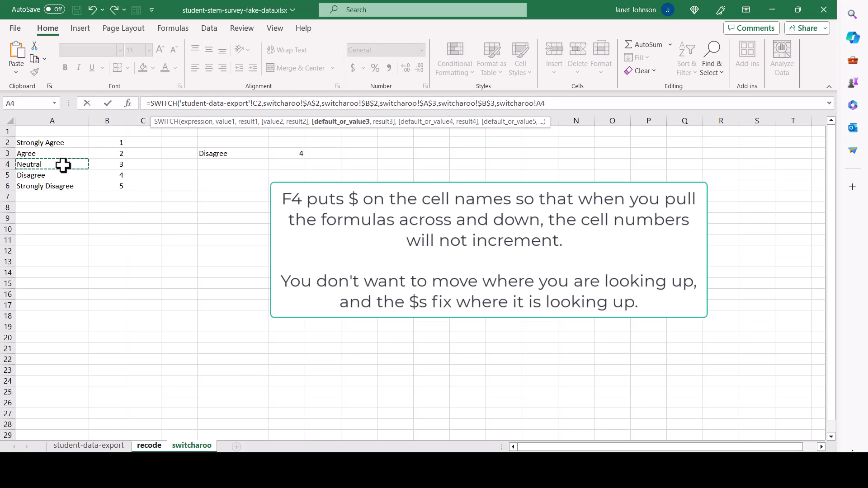
key(f4)
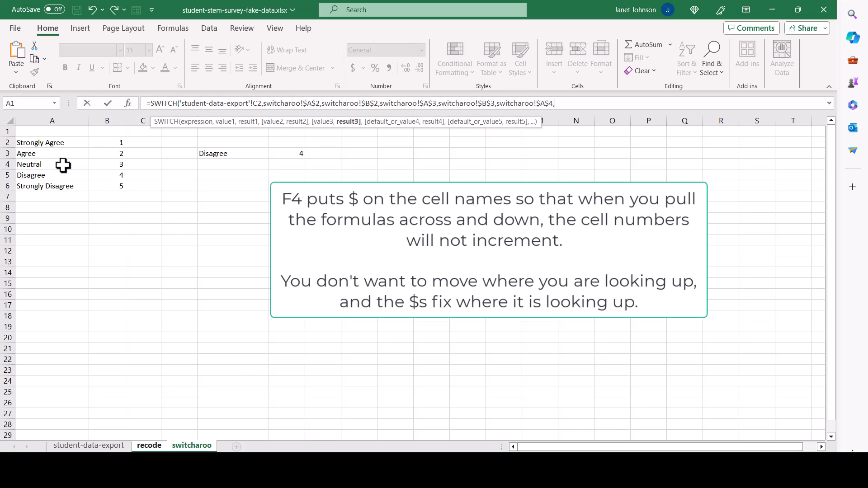
click(106, 164)
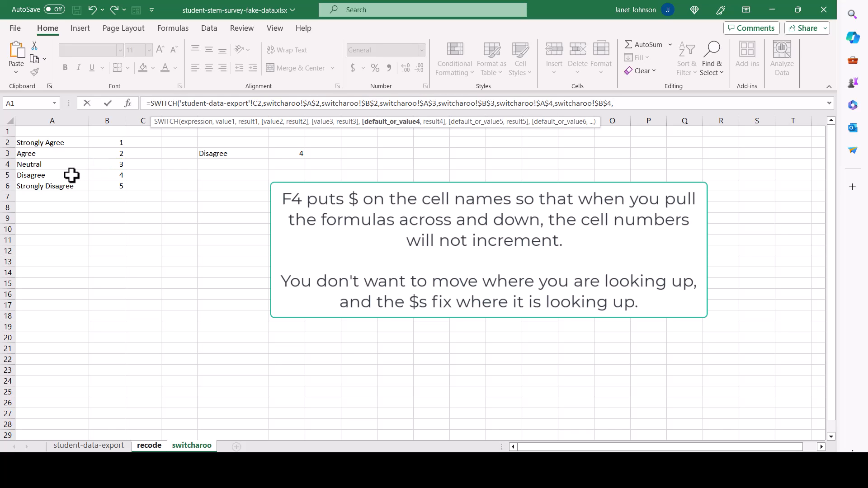
click(52, 175)
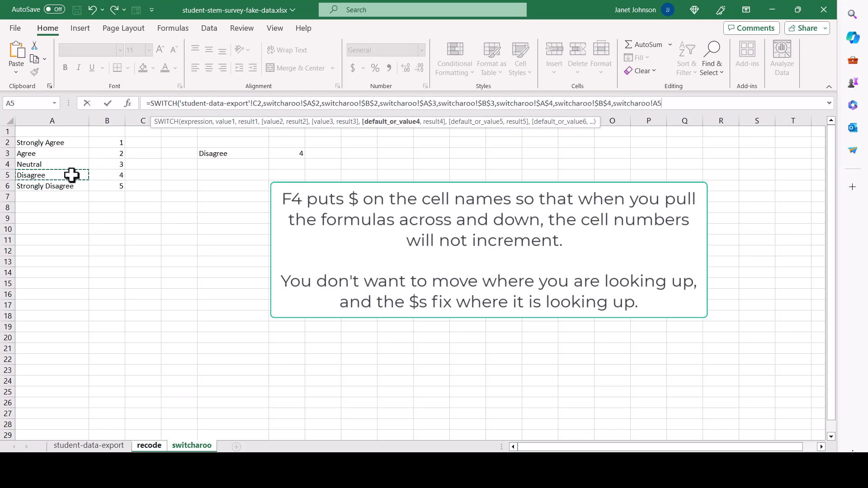
key(f4)
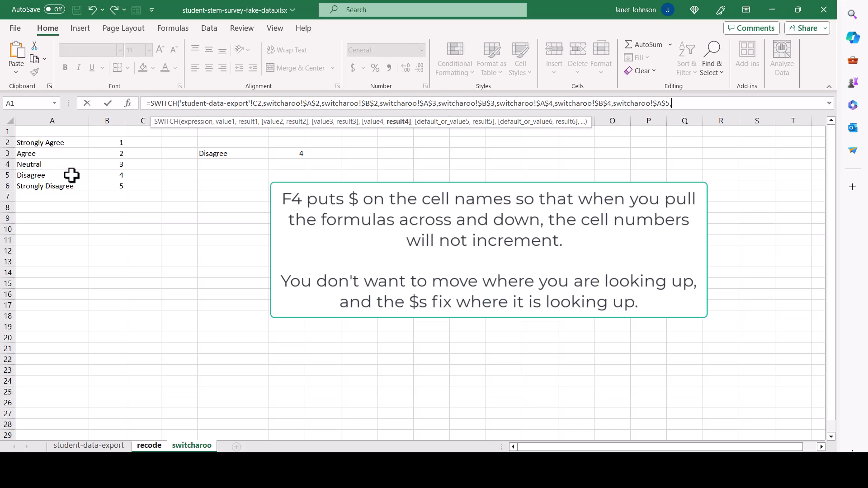
click(107, 175)
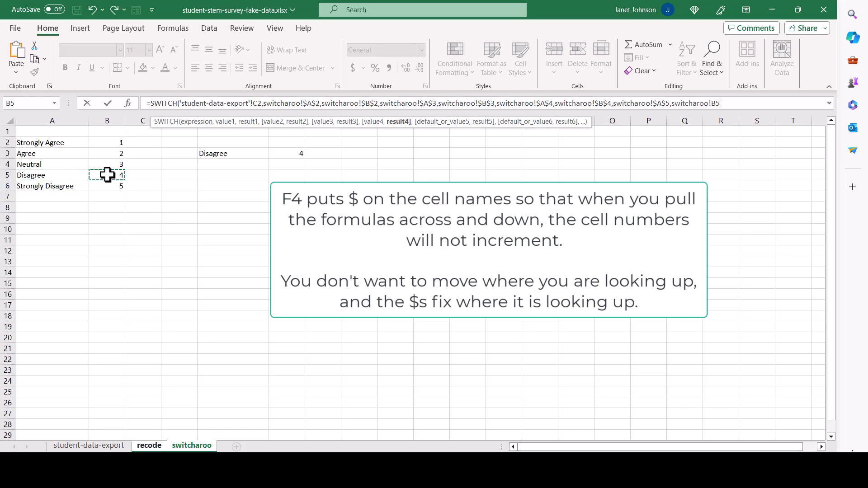
key(f4)
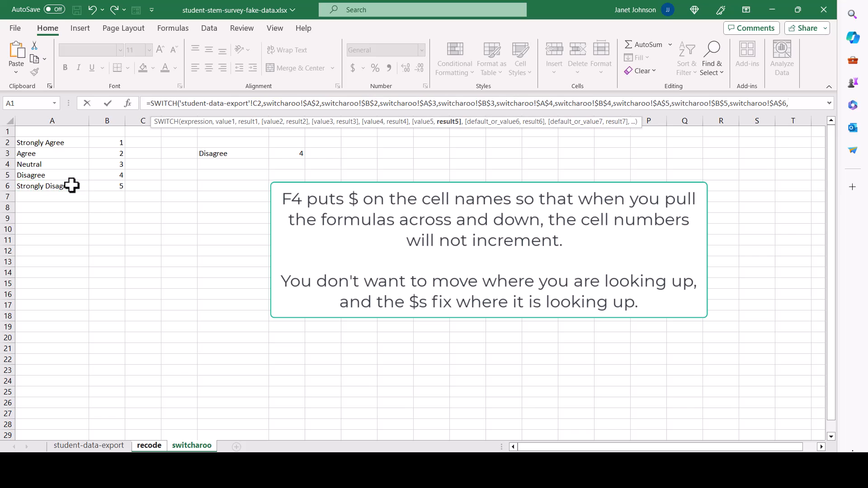
click(107, 186)
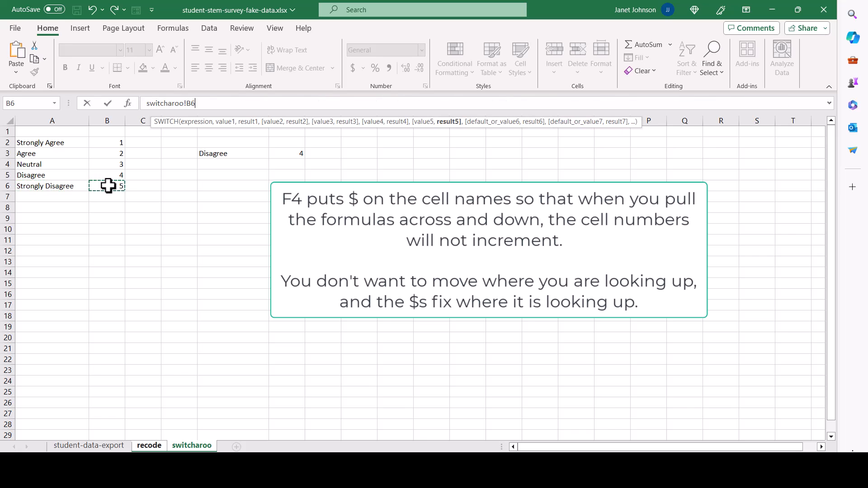
key(f4)
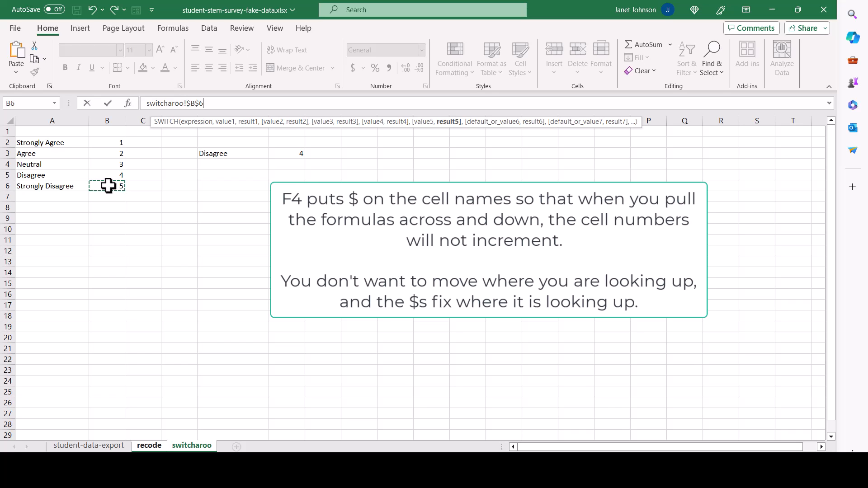
click(148, 445)
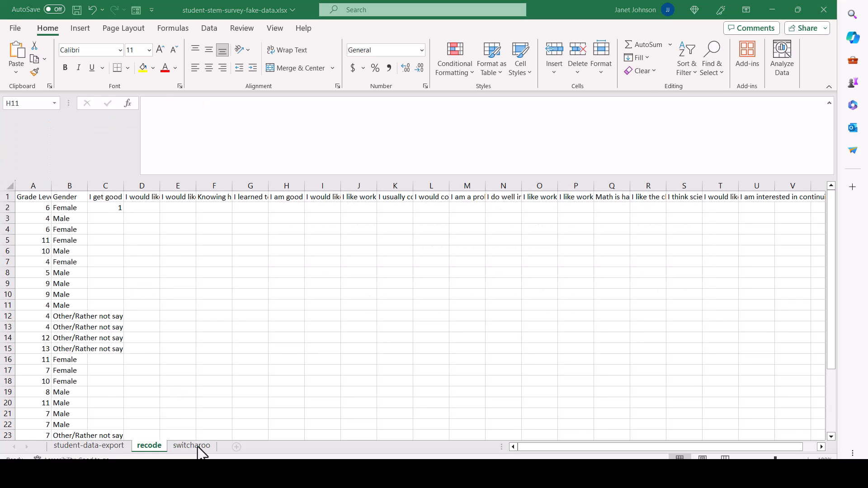
Step: Copy recode C2's SWITCH formula across row 2 to column Q and check F2's formula
click(106, 207)
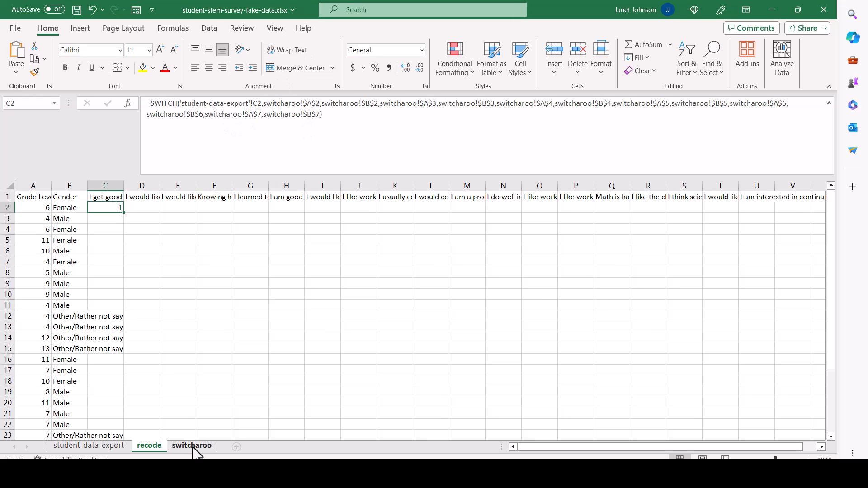
click(192, 446)
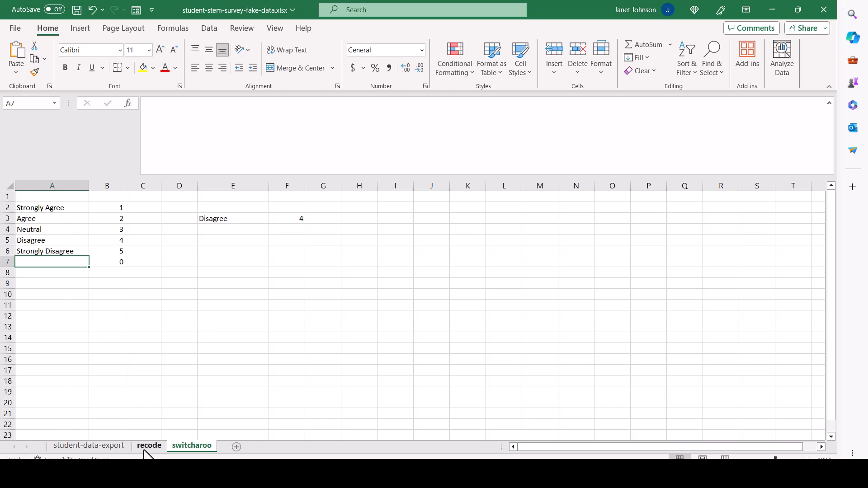
click(148, 446)
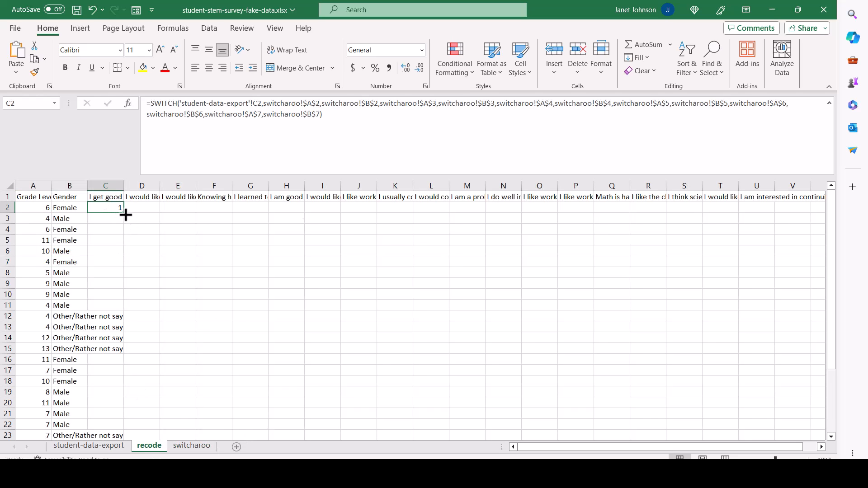
drag(125, 215, 619, 208)
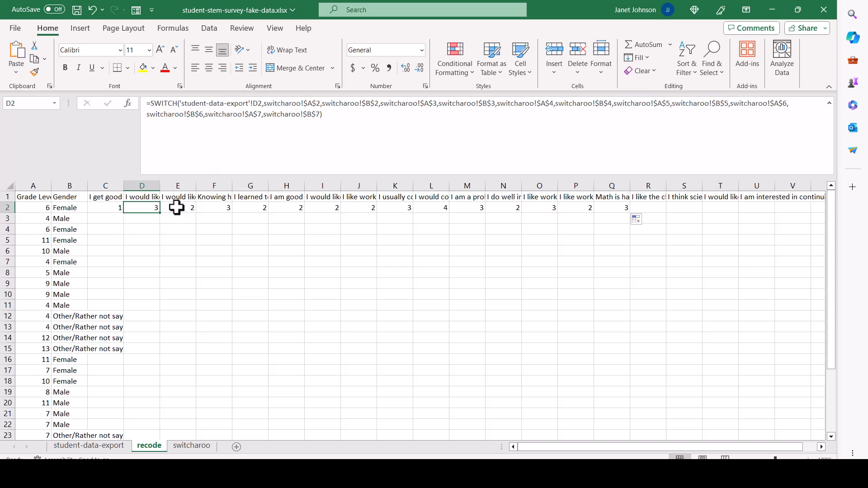
click(214, 207)
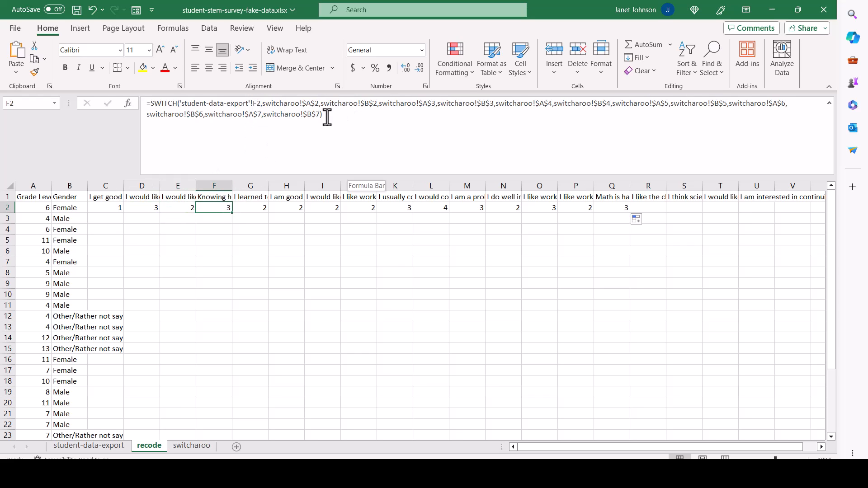
mouse_move(412, 105)
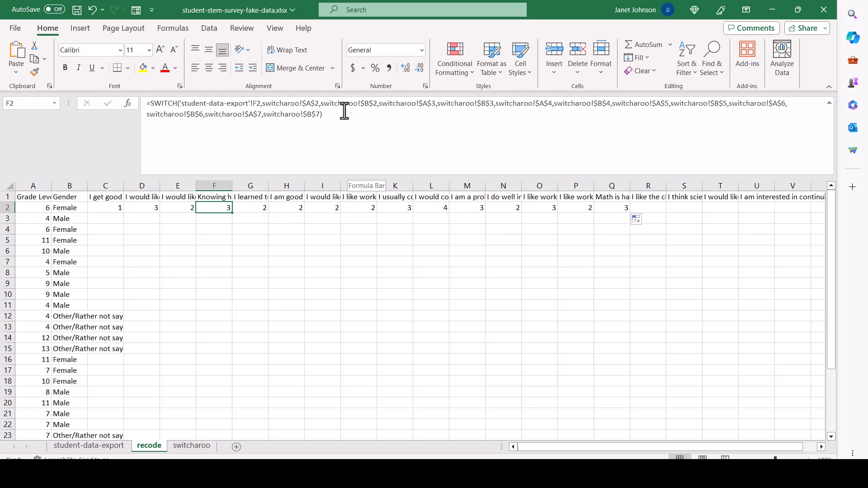
mouse_move(317, 145)
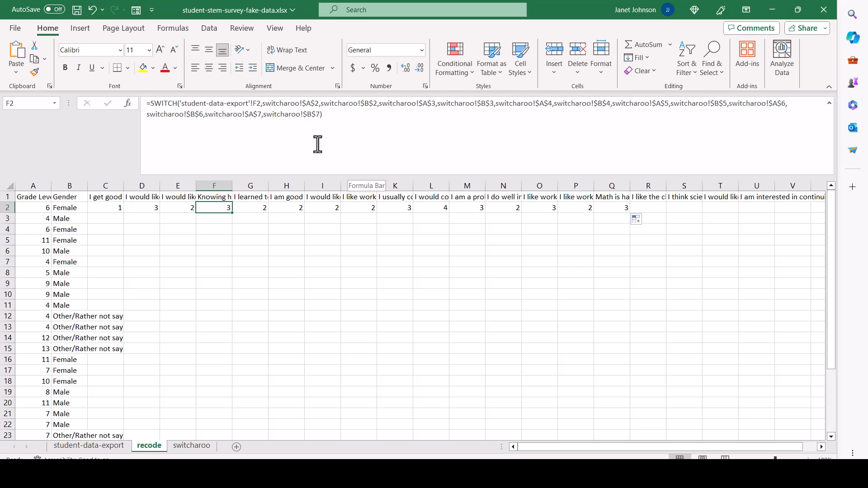
click(191, 446)
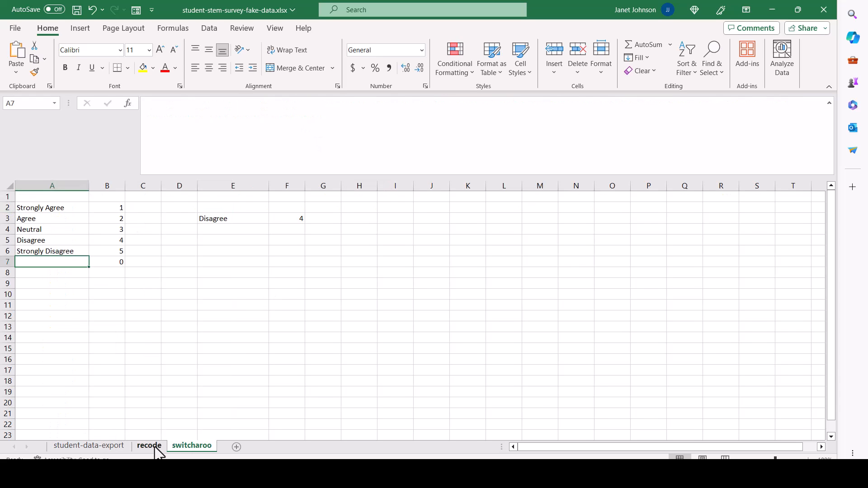
Step: Fill the C2:Q2 formulas on recode down to the last student row
click(148, 446)
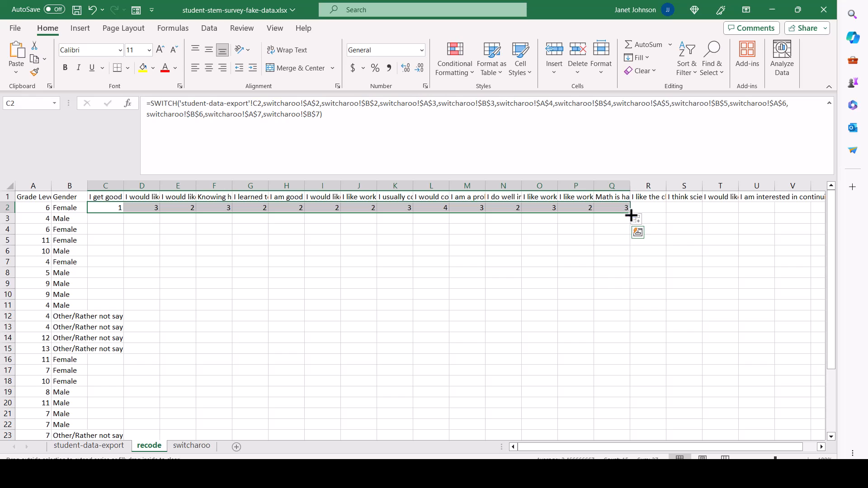
drag(630, 208, 630, 435)
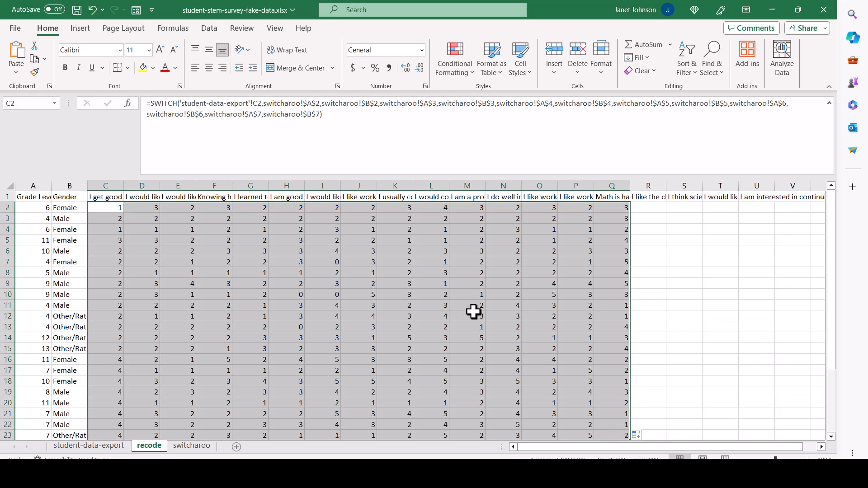
mouse_move(353, 307)
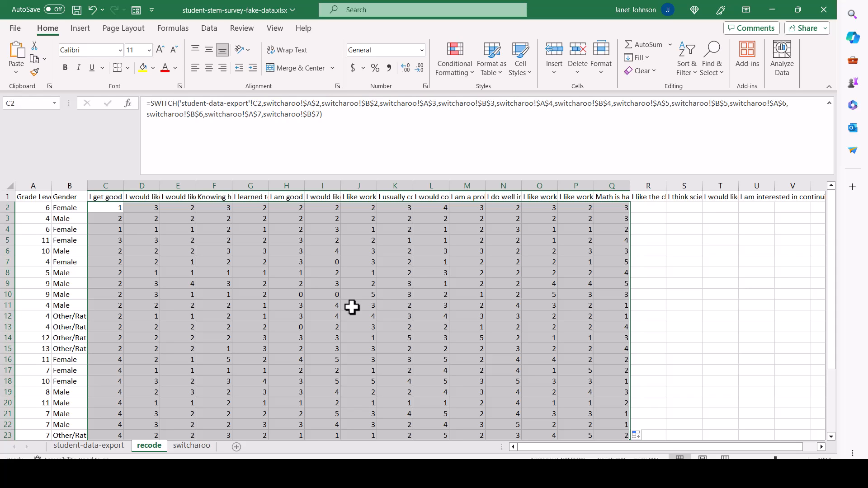
mouse_move(319, 294)
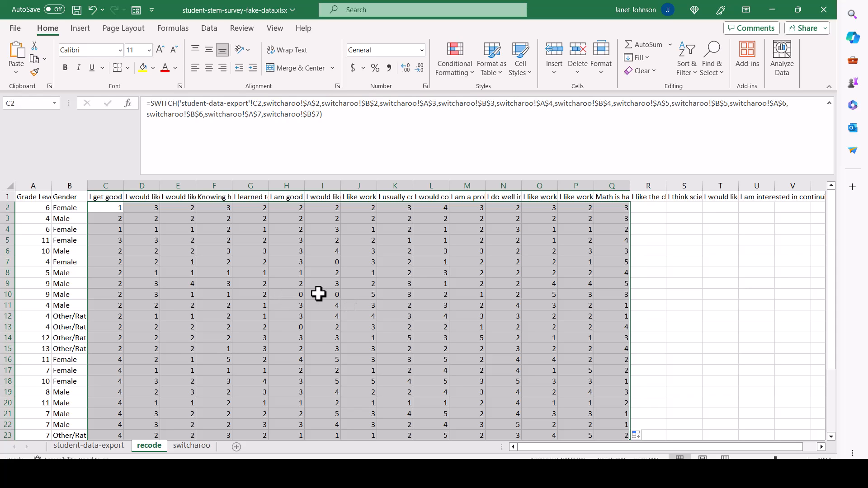
mouse_move(288, 329)
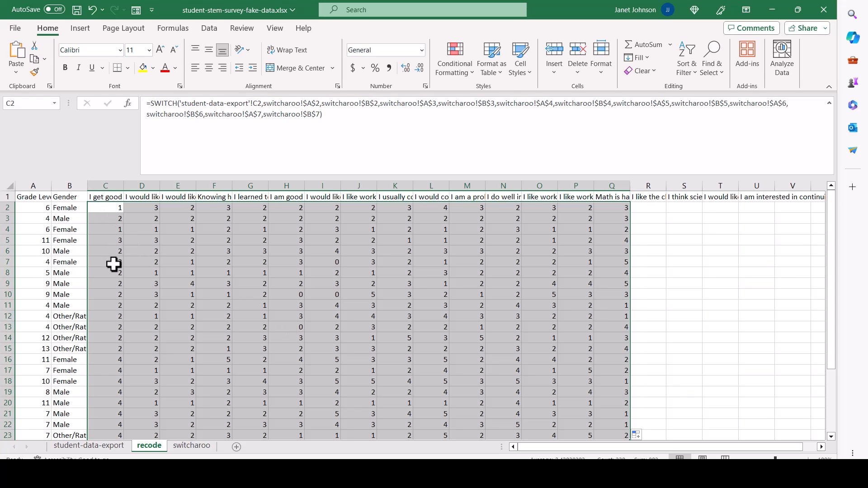
mouse_move(292, 299)
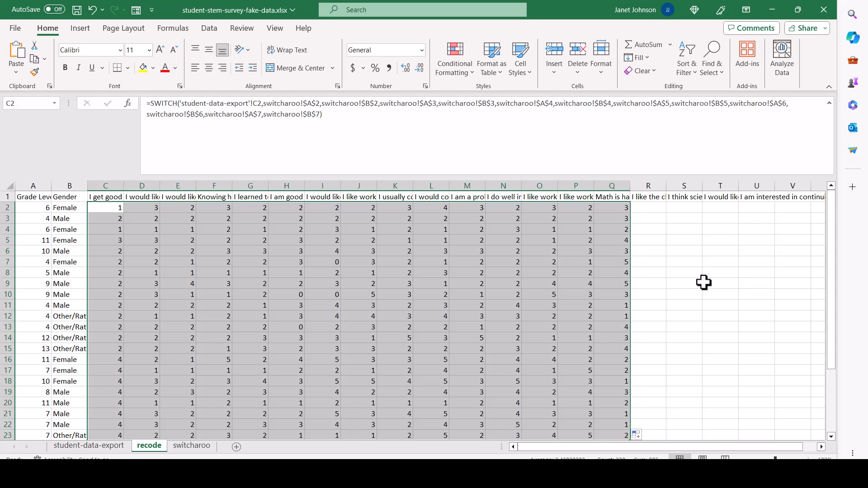
Step: Check H6 and D2 formulas, then confirm I7 holds a plain value after pasting values
click(286, 251)
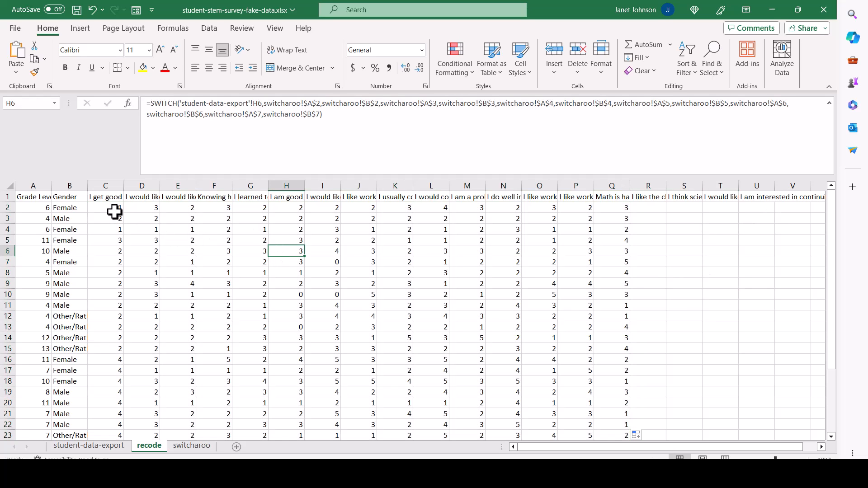
click(142, 208)
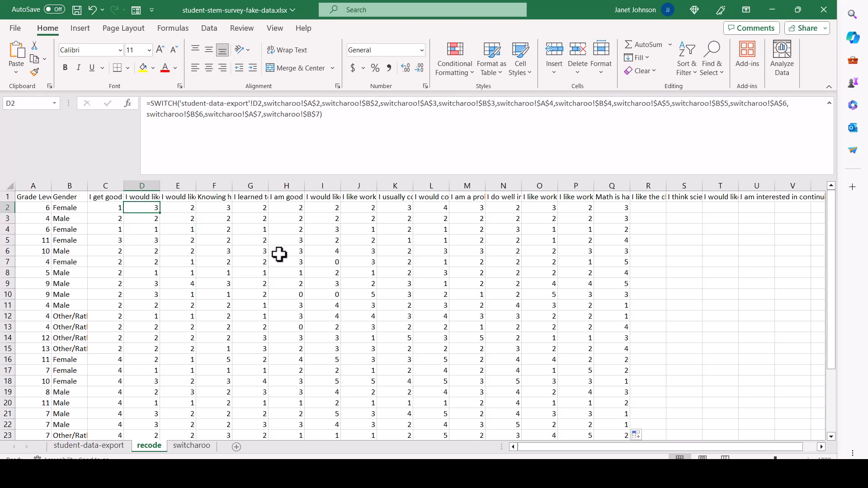
mouse_move(9, 186)
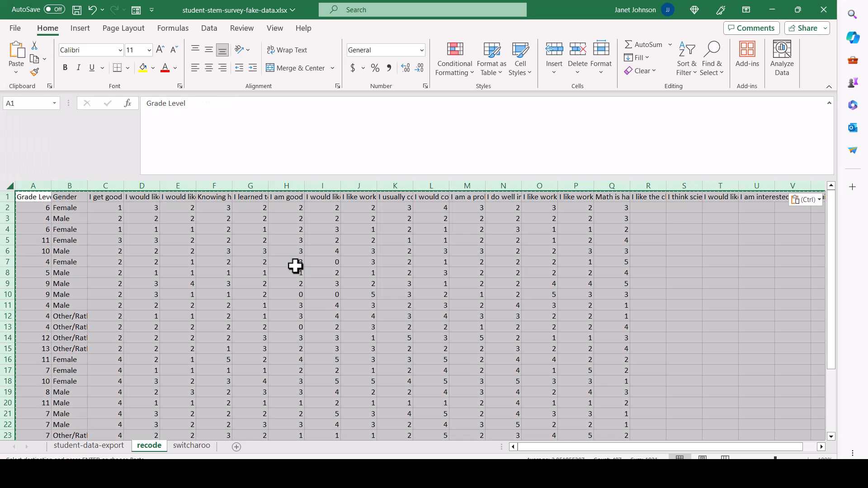
click(322, 261)
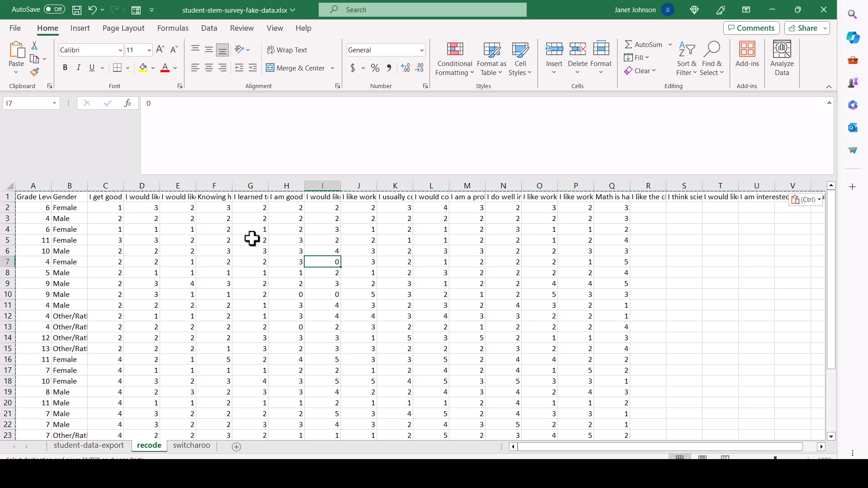